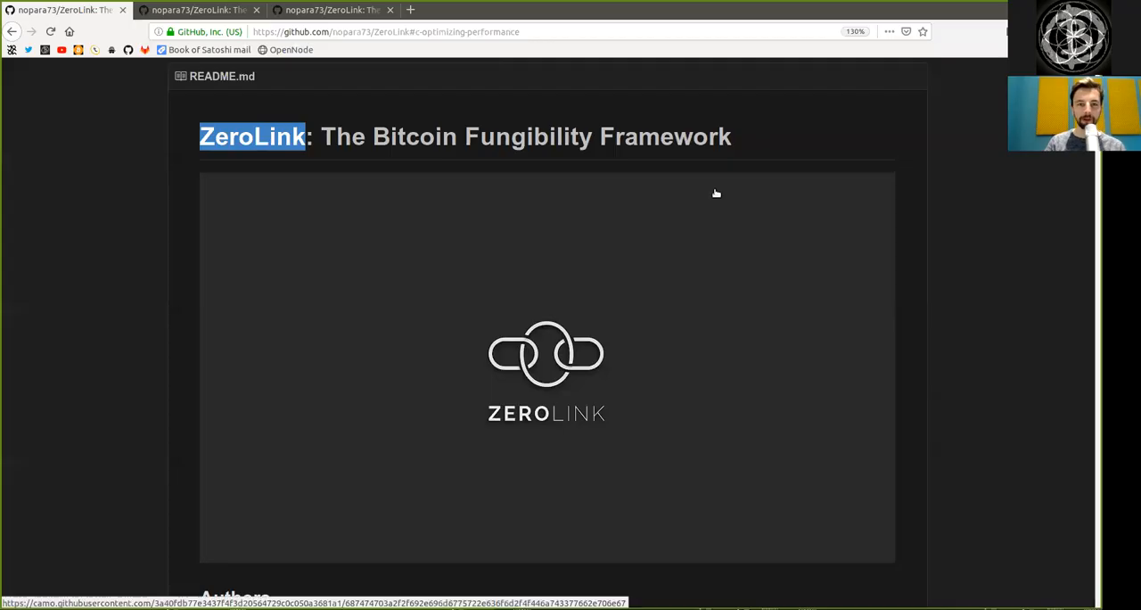
mouse_move(392, 162)
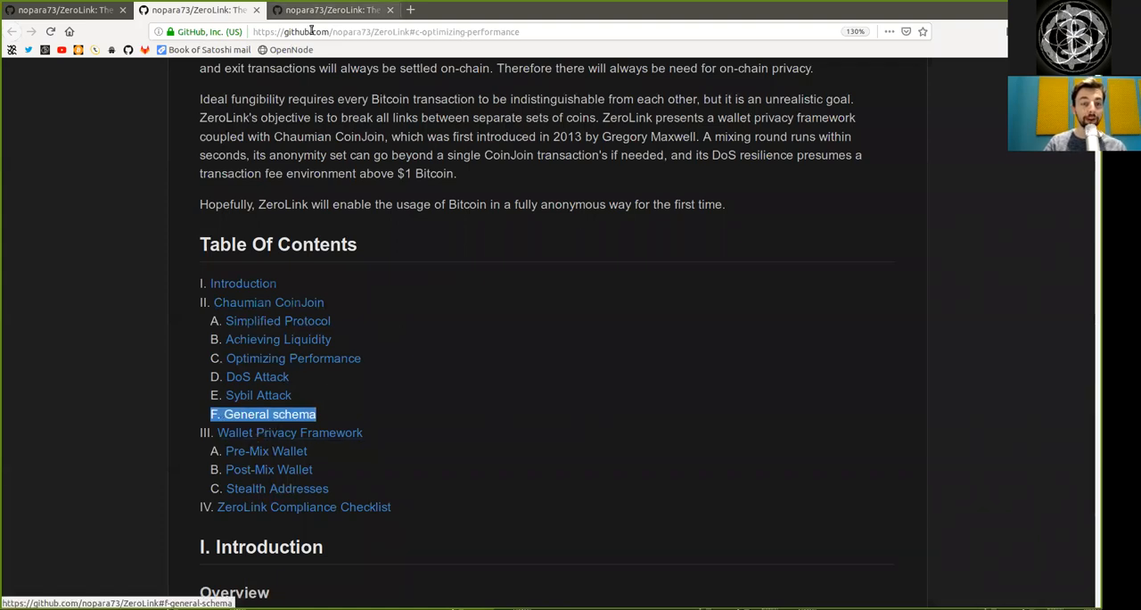
Step: Follow the 'F. General schema' table-of-contents link to the CoinJoin diagram
left_click(262, 414)
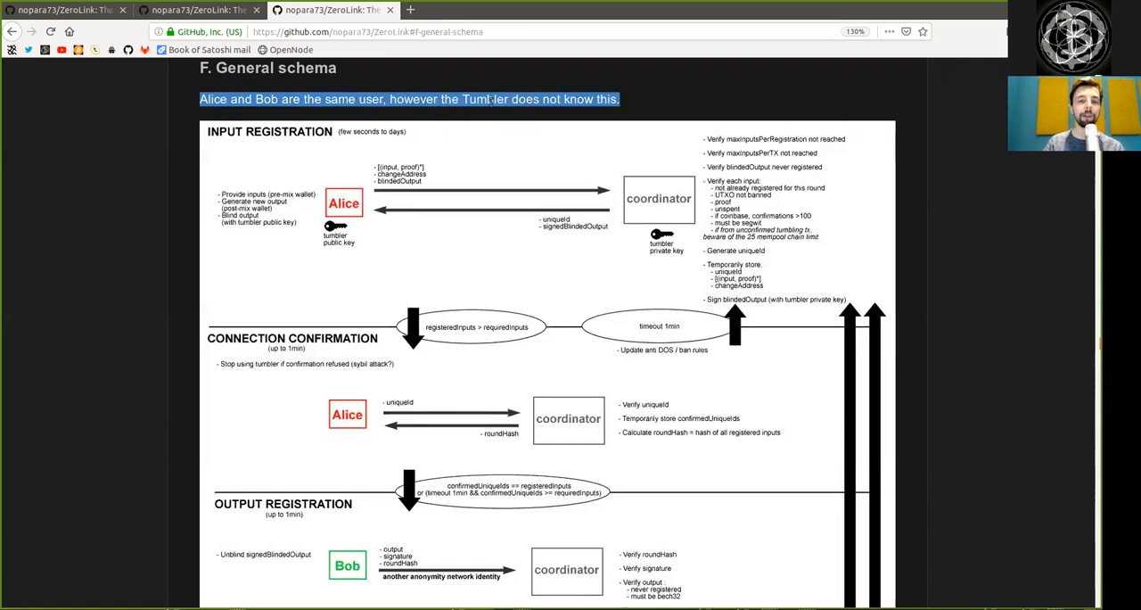
left_click(663, 89)
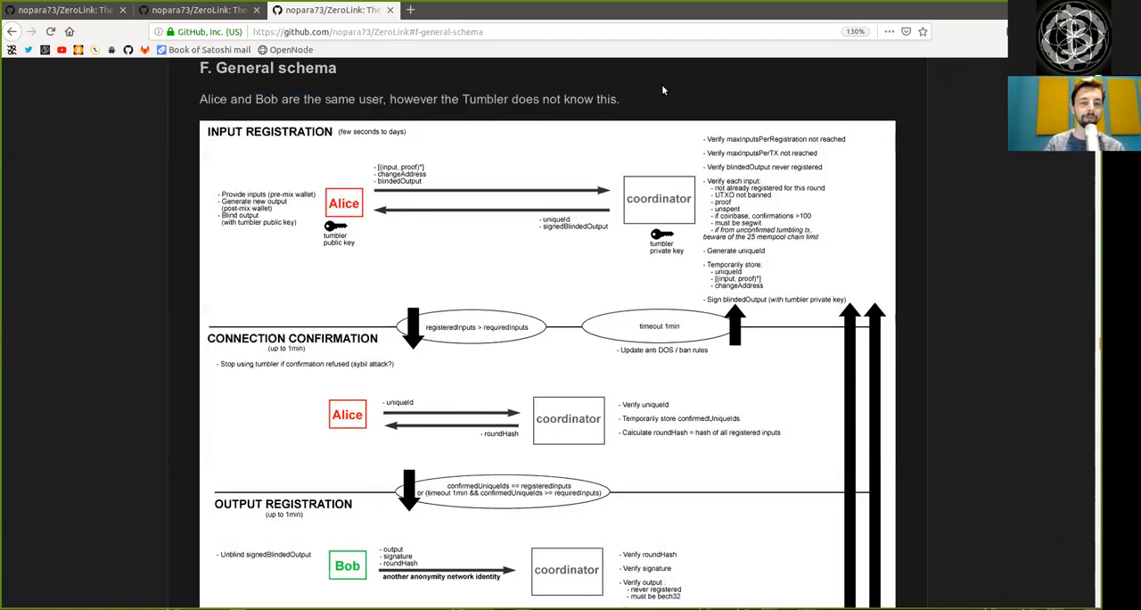
scroll("down", 3)
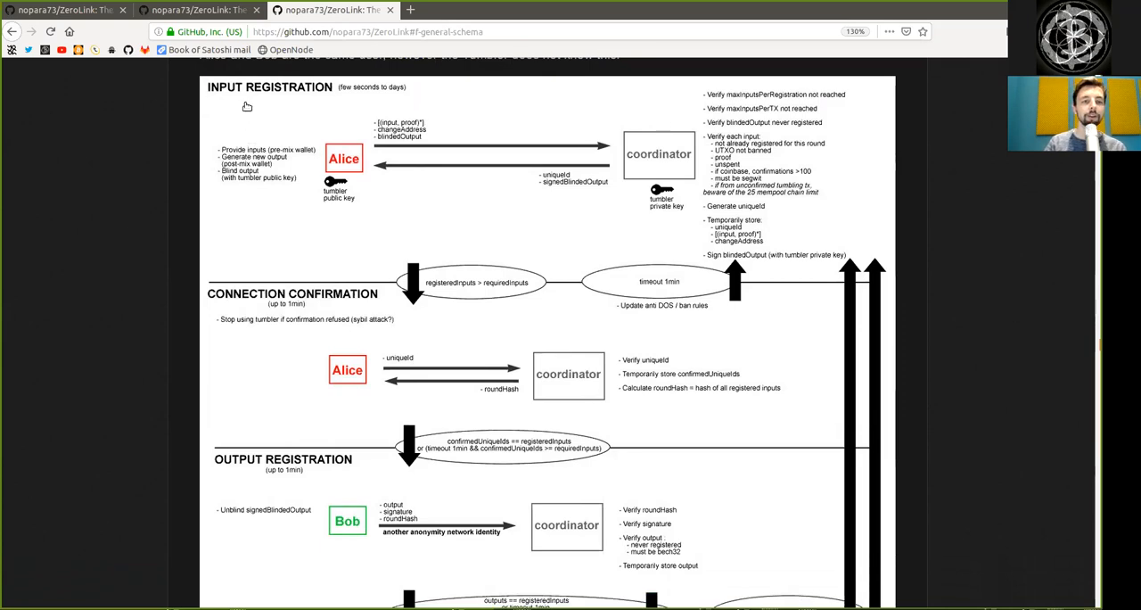
mouse_move(355, 98)
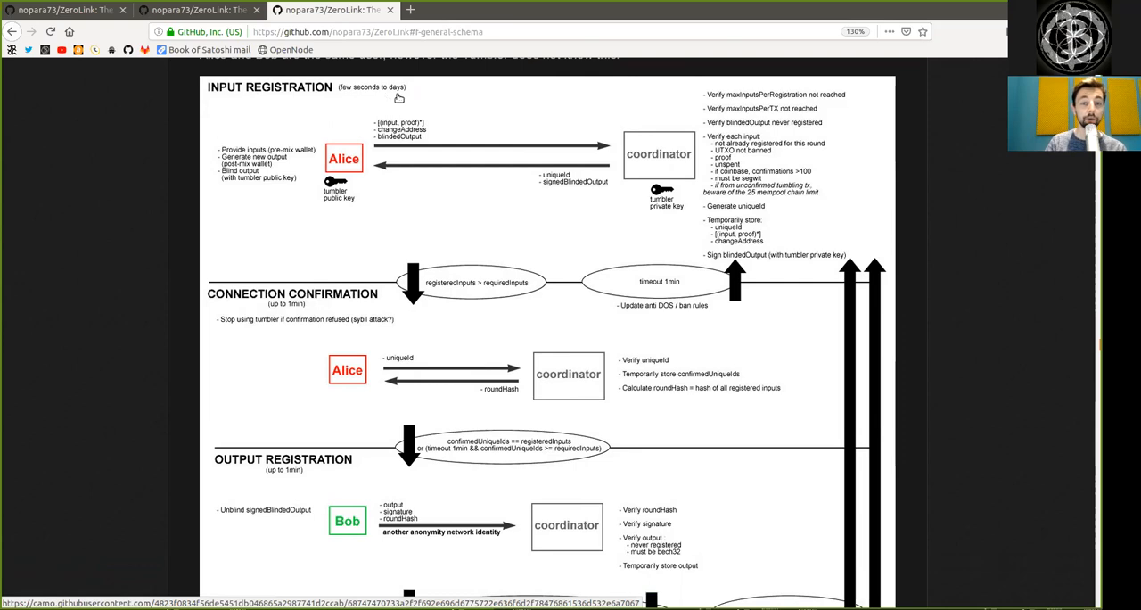
mouse_move(280, 205)
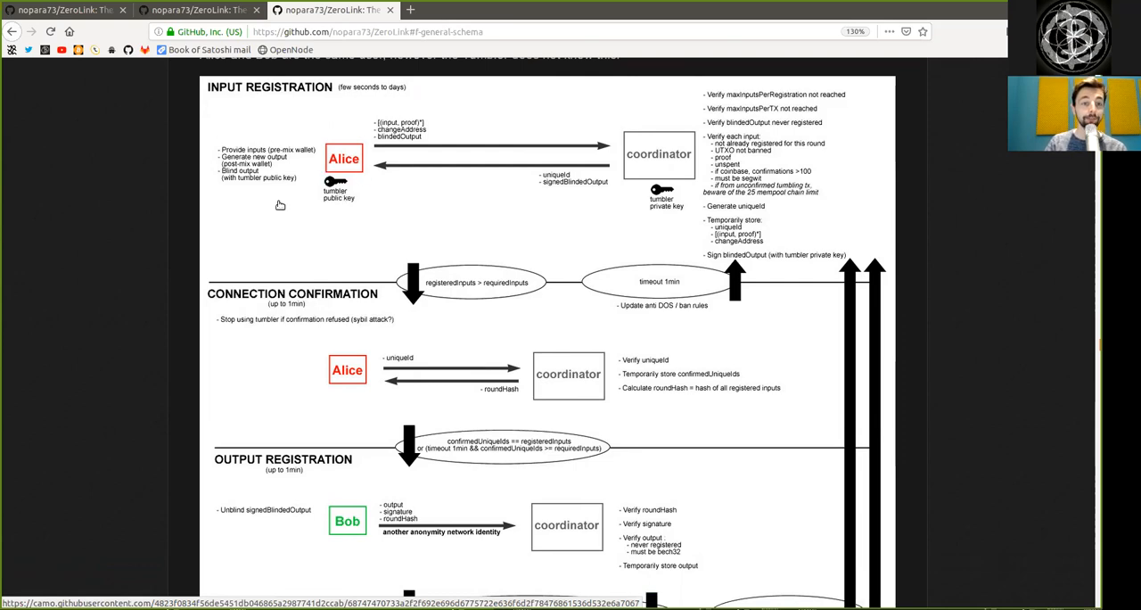
mouse_move(345, 198)
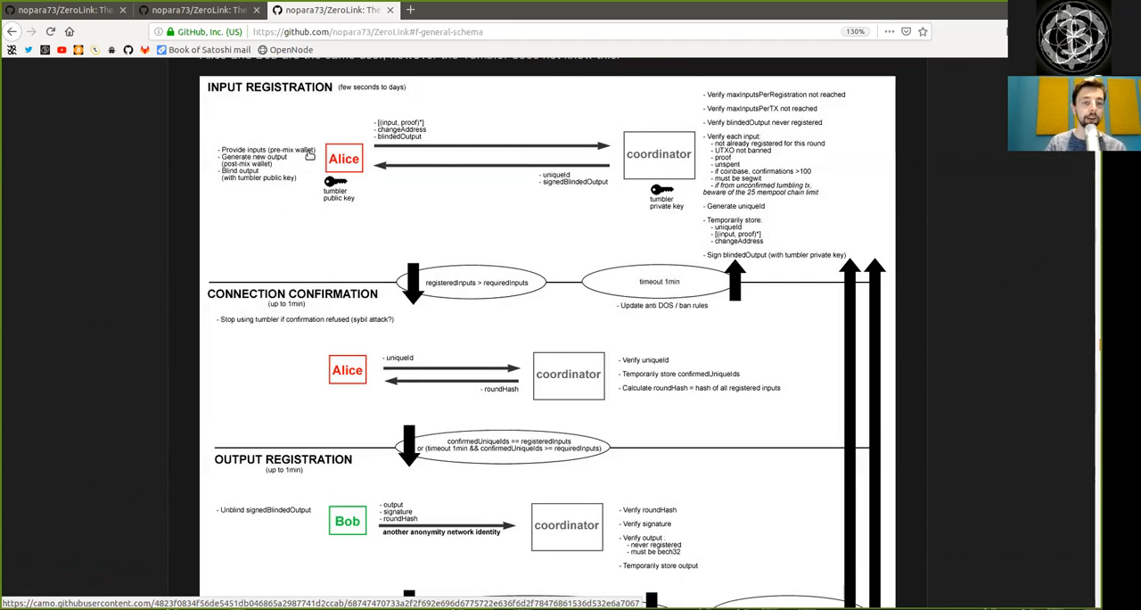
mouse_move(272, 165)
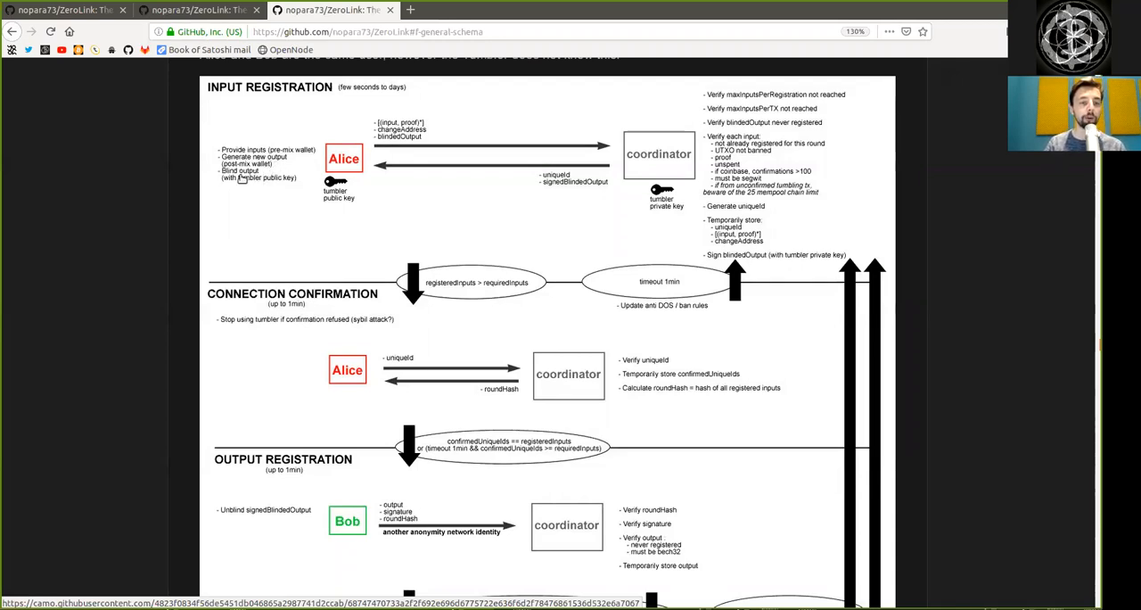
mouse_move(311, 206)
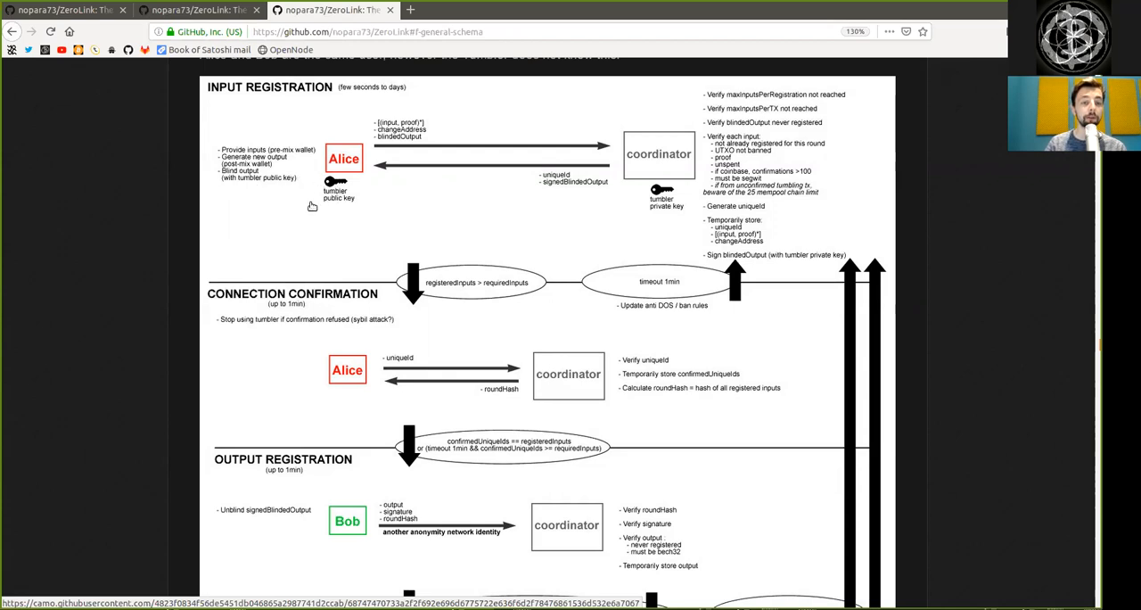
mouse_move(419, 131)
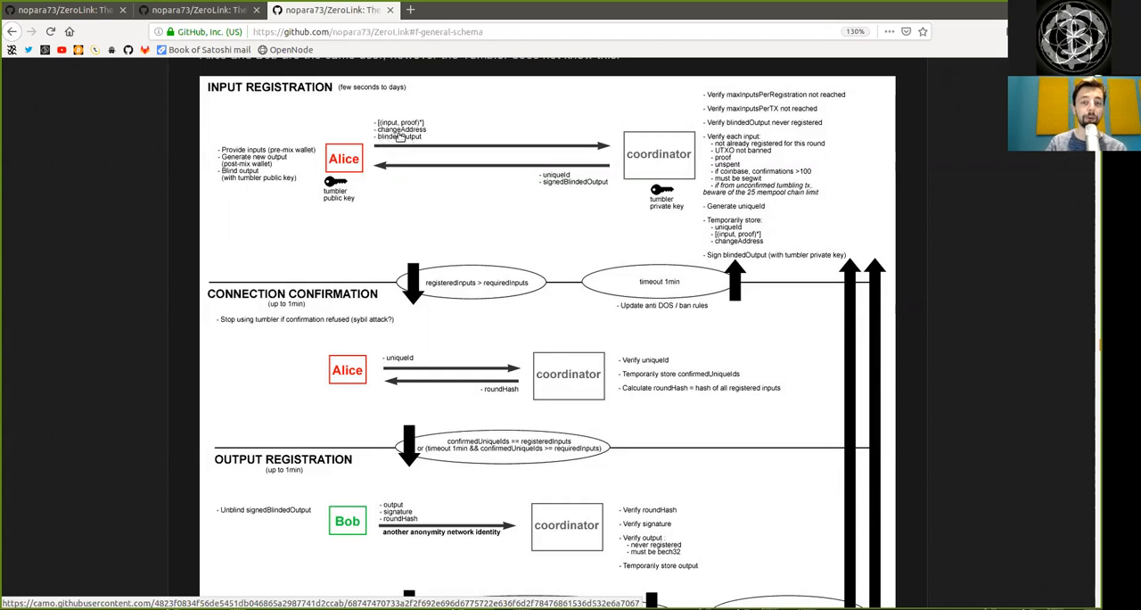
mouse_move(693, 114)
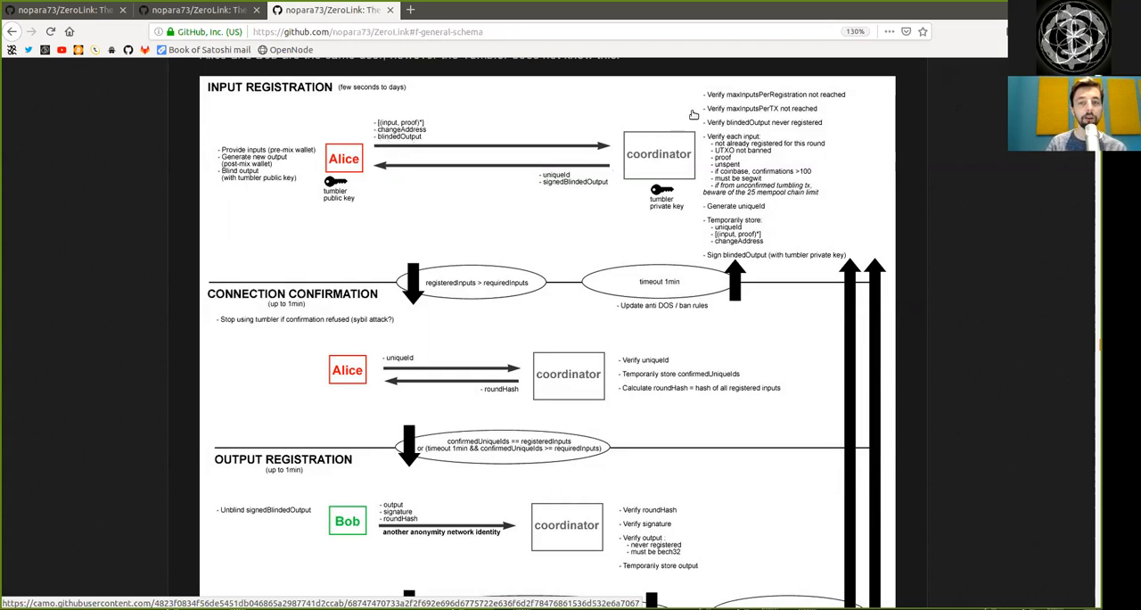
mouse_move(753, 98)
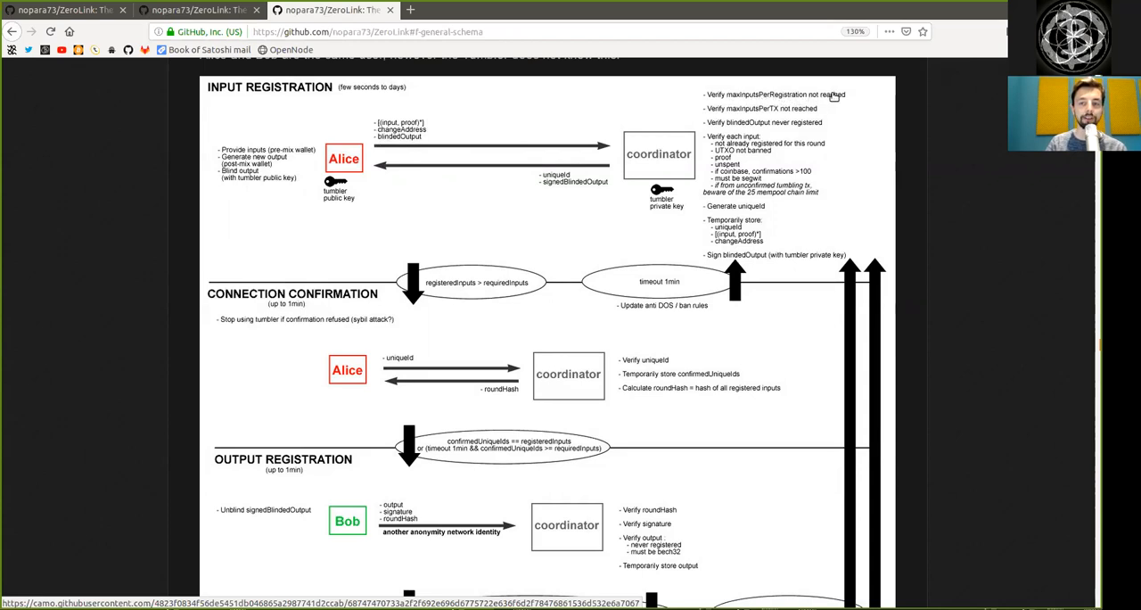
mouse_move(758, 118)
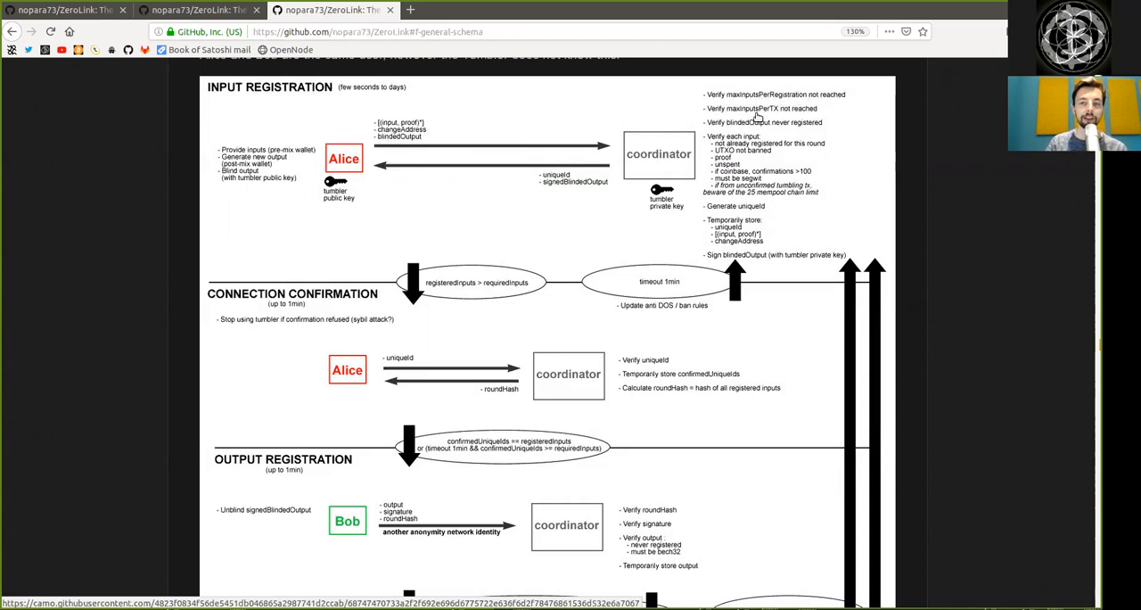
mouse_move(771, 129)
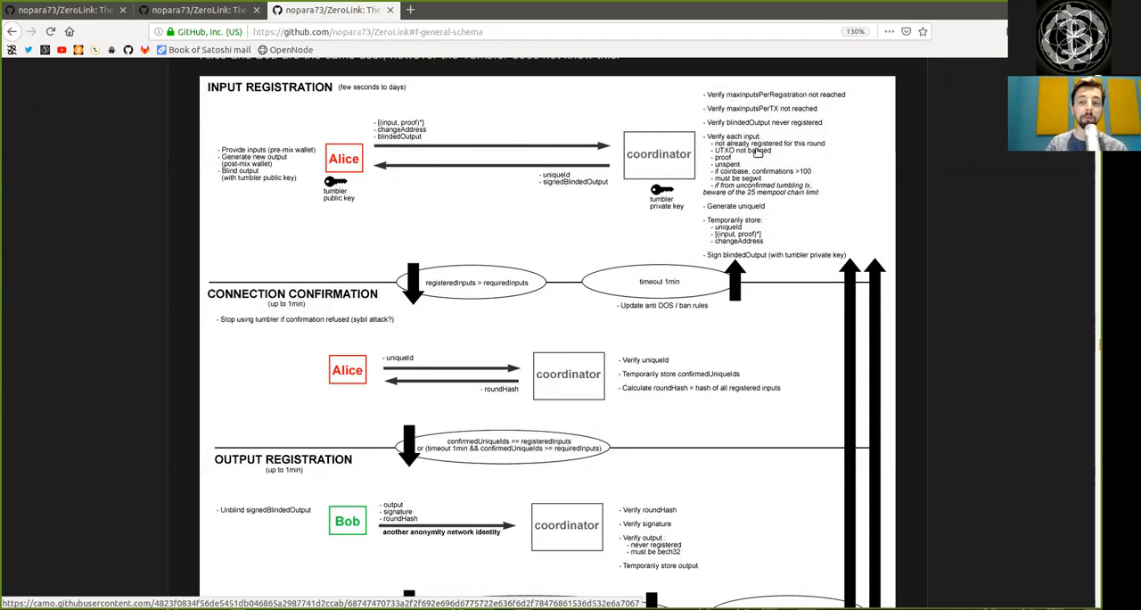
mouse_move(806, 148)
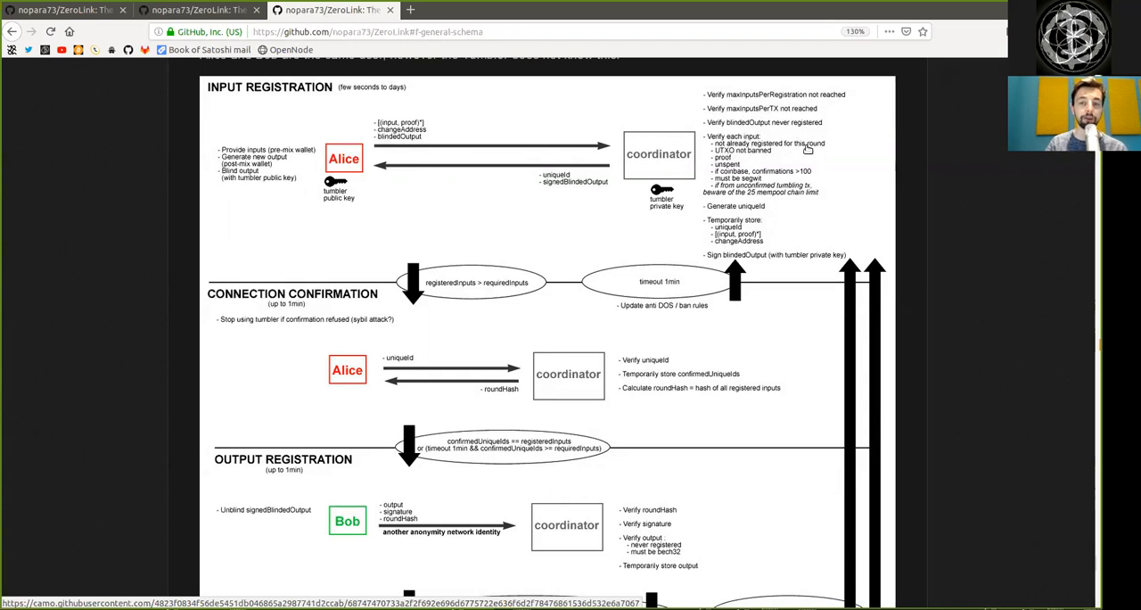
mouse_move(763, 161)
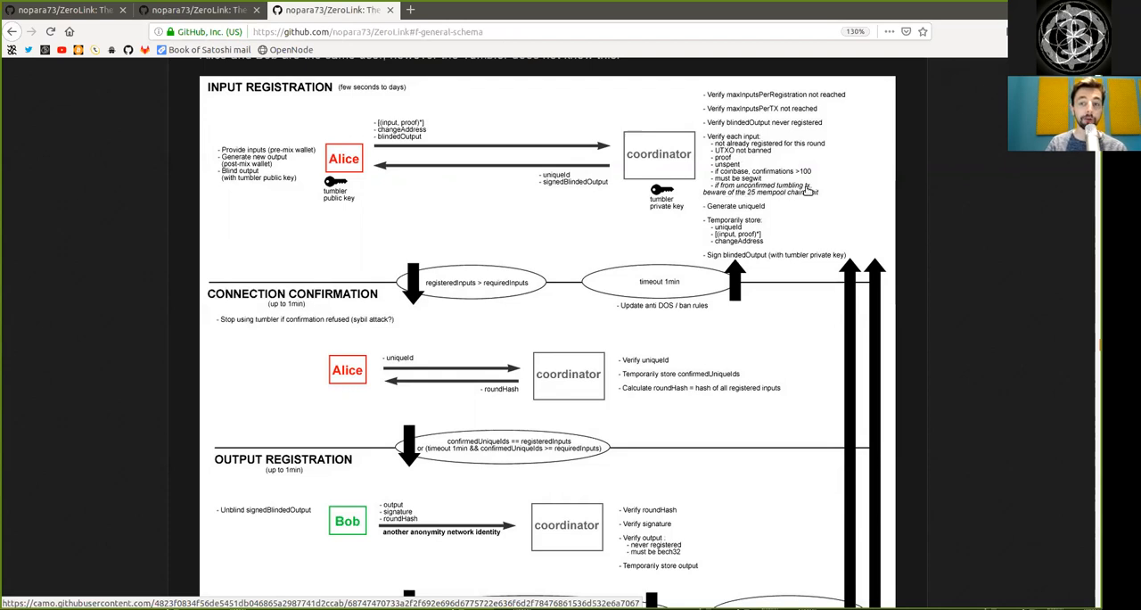
mouse_move(715, 204)
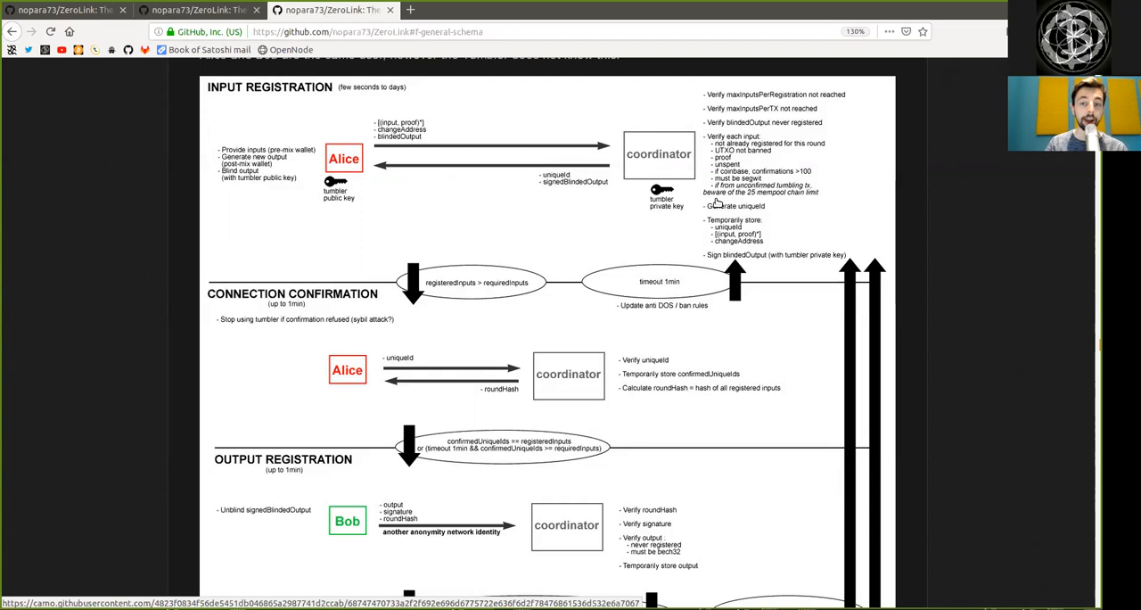
mouse_move(791, 197)
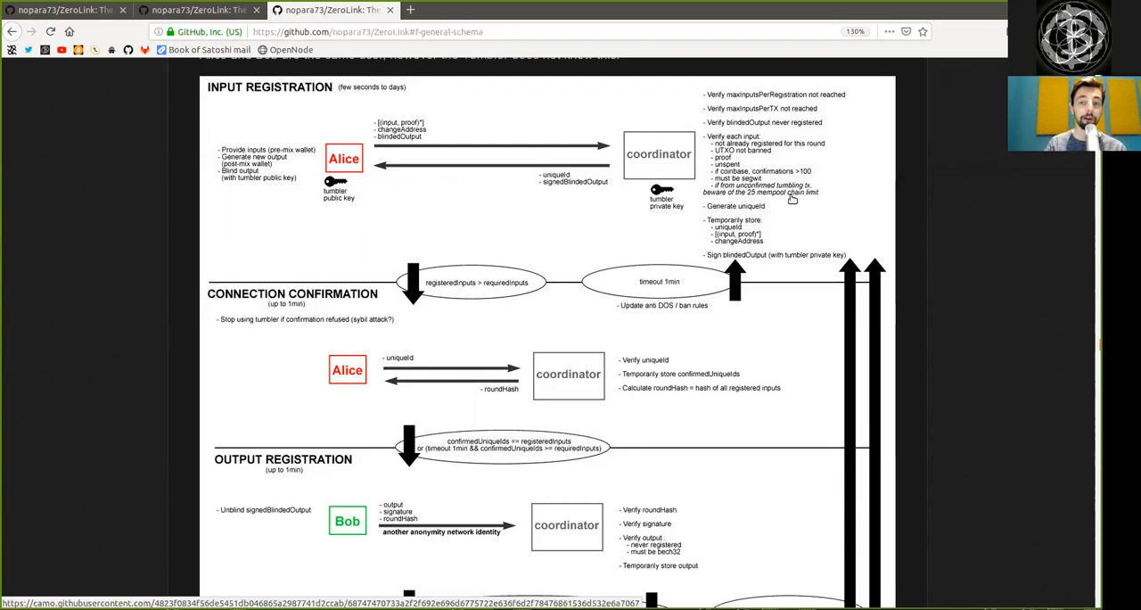
mouse_move(773, 218)
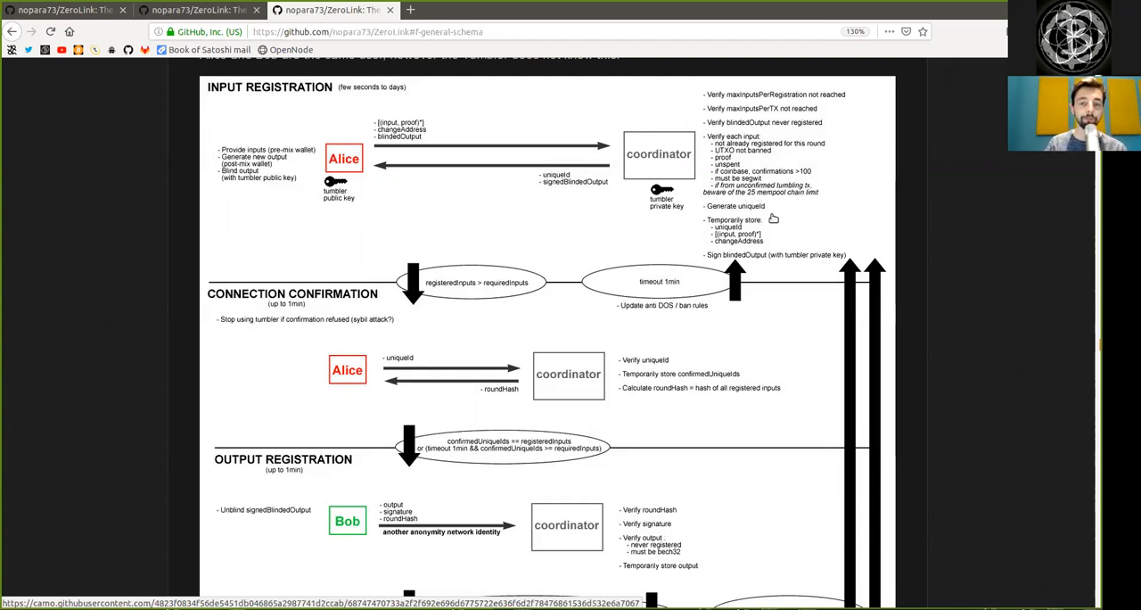
mouse_move(722, 223)
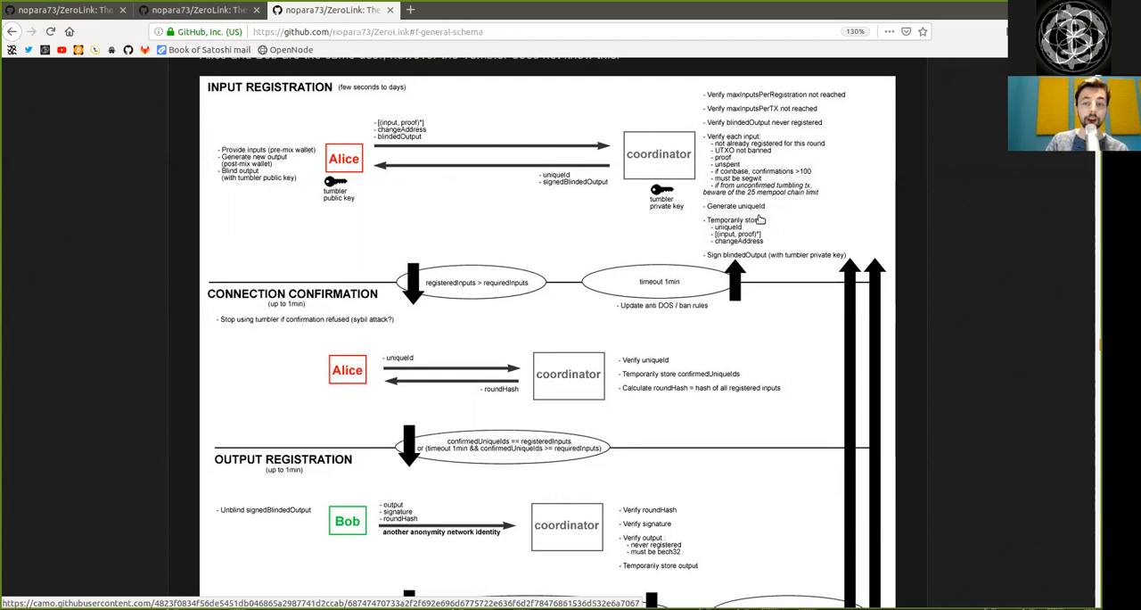
mouse_move(753, 227)
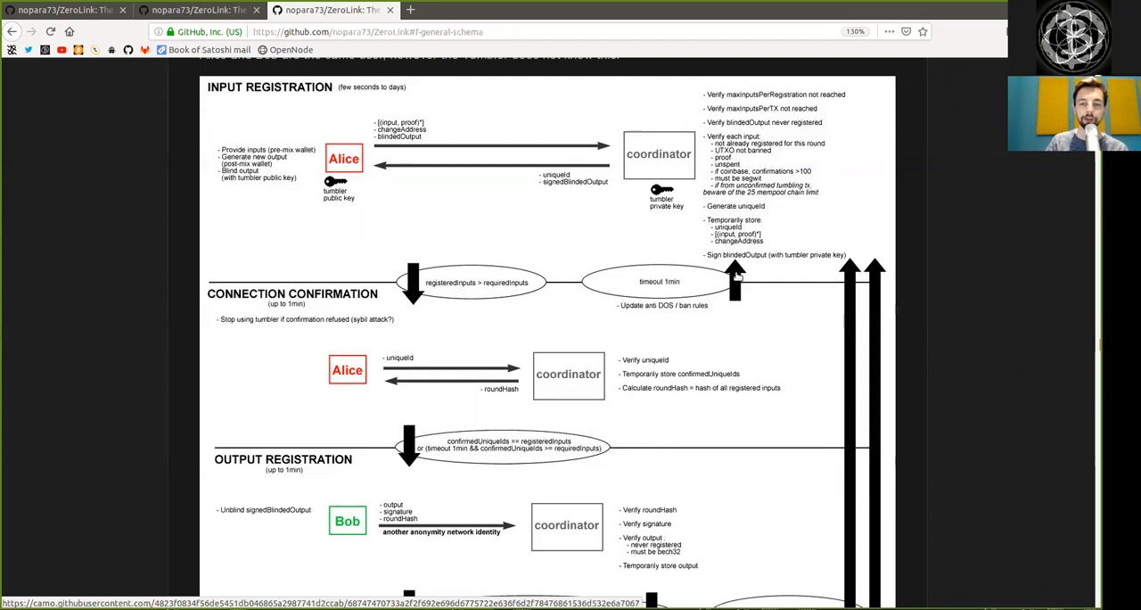
mouse_move(756, 261)
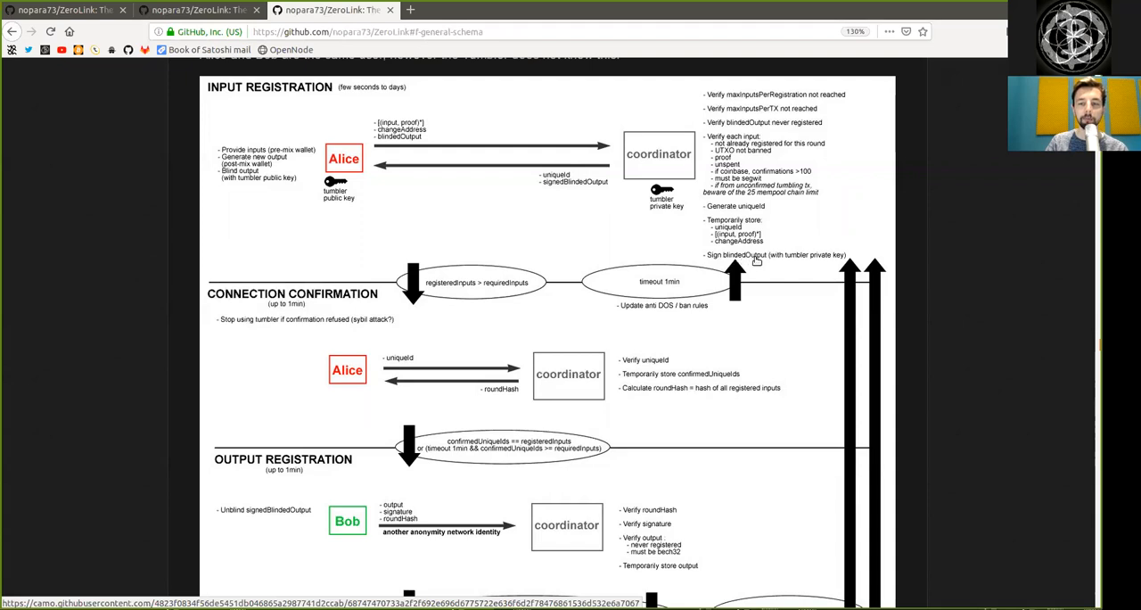
mouse_move(841, 267)
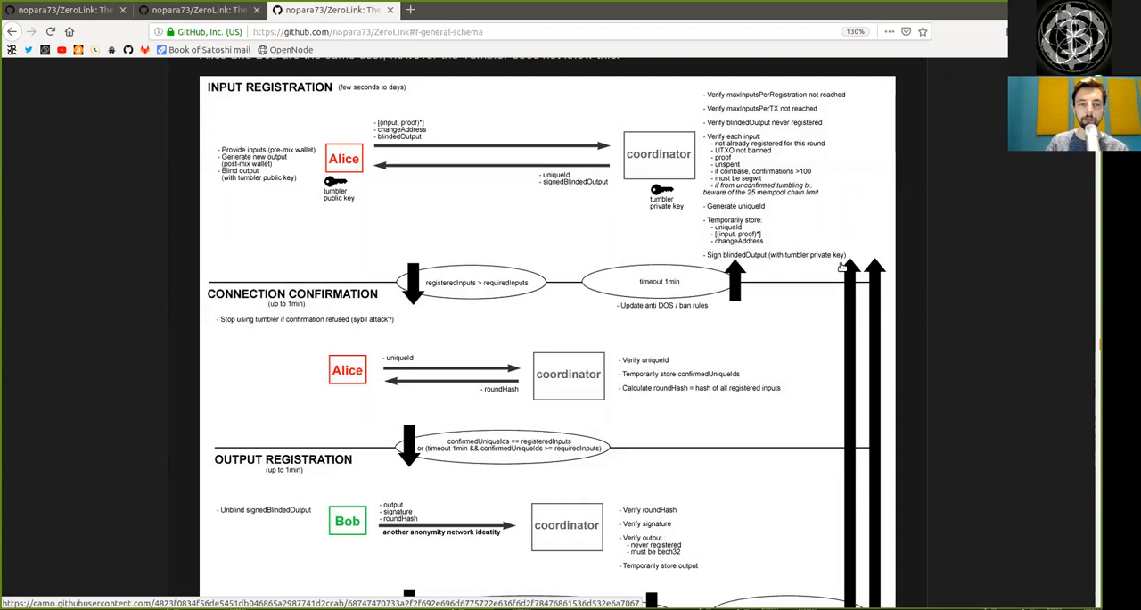
mouse_move(661, 214)
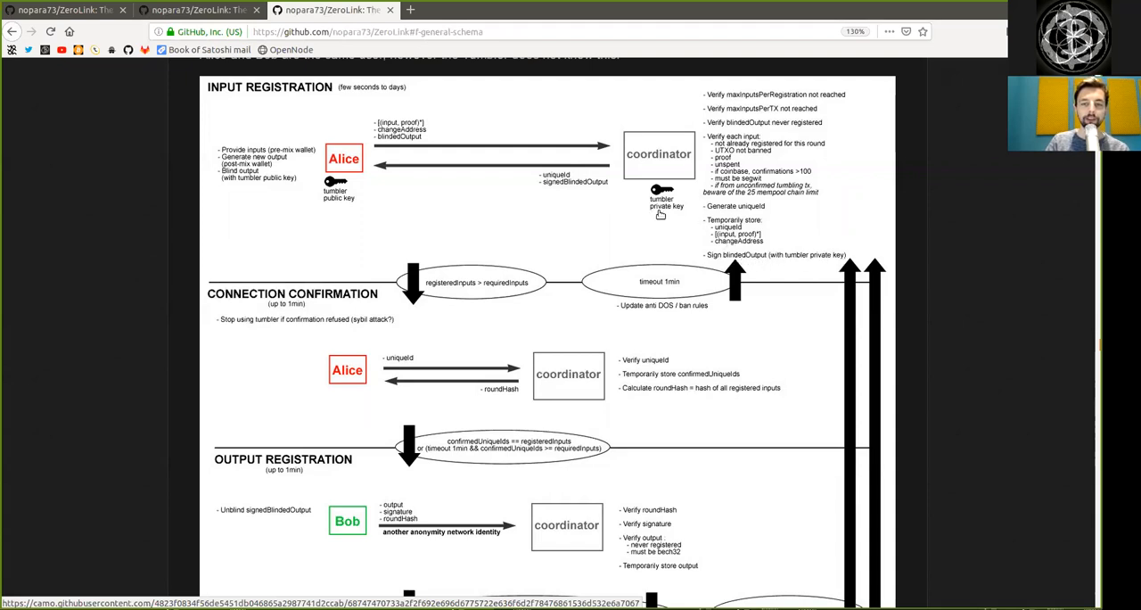
mouse_move(560, 183)
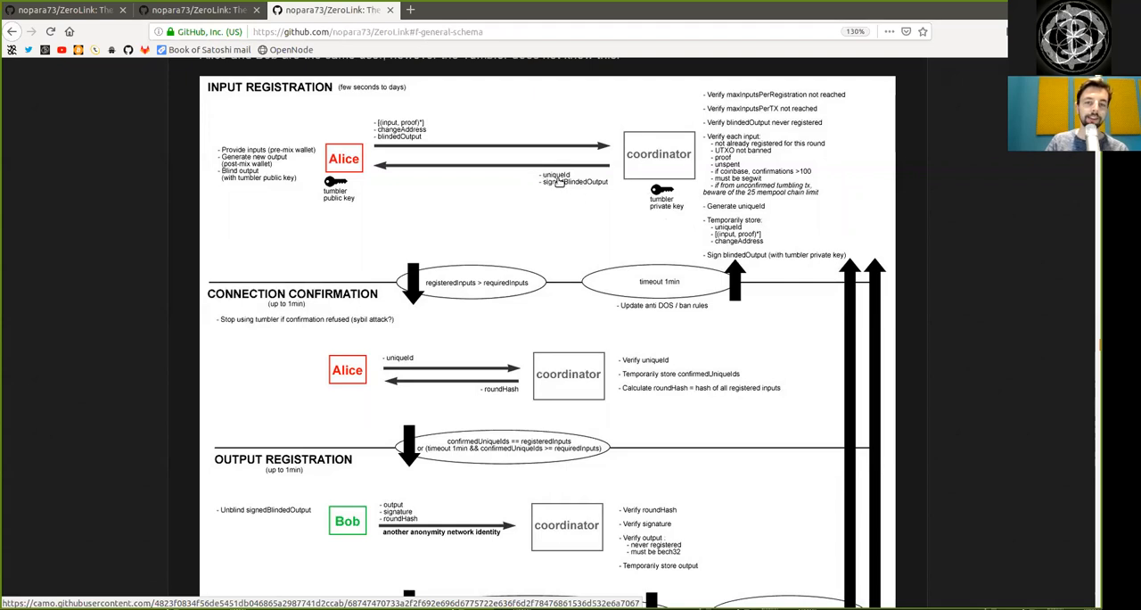
mouse_move(579, 181)
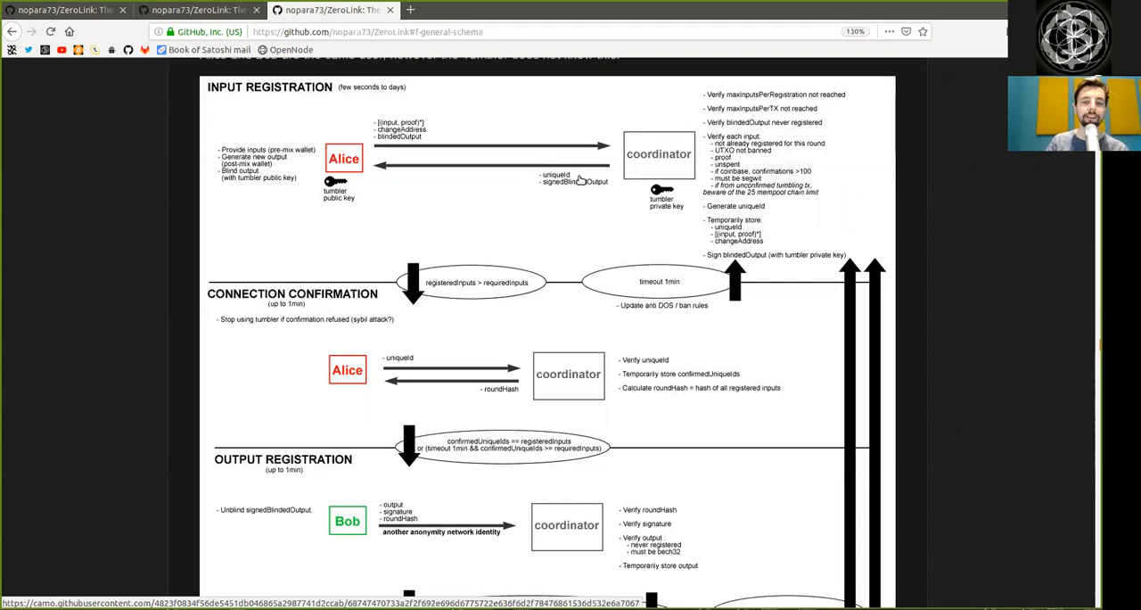
mouse_move(392, 149)
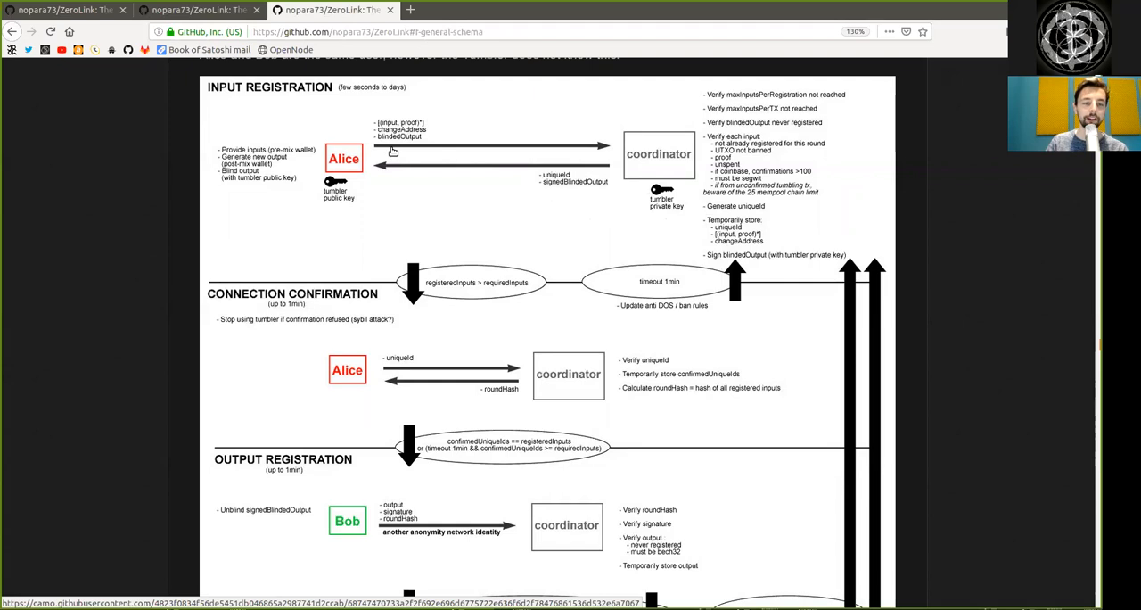
mouse_move(278, 260)
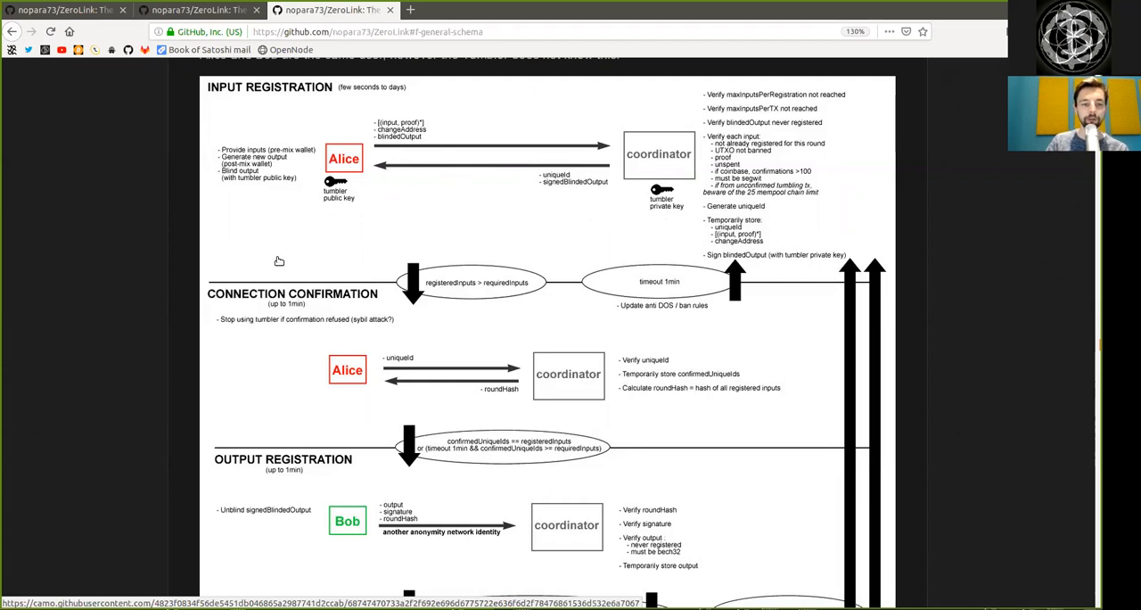
mouse_move(343, 221)
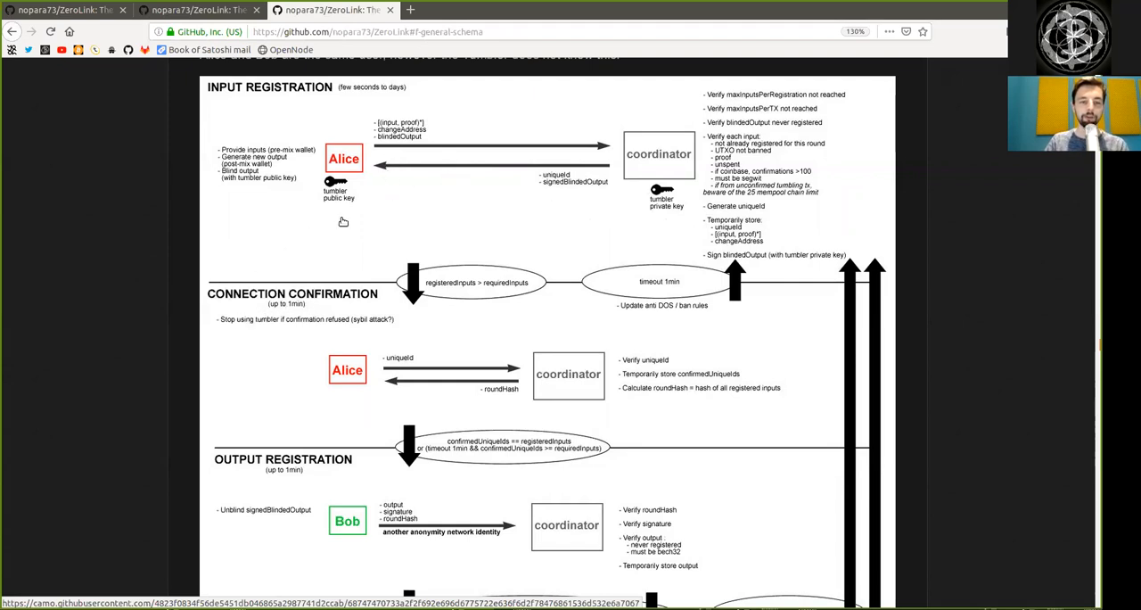
mouse_move(428, 292)
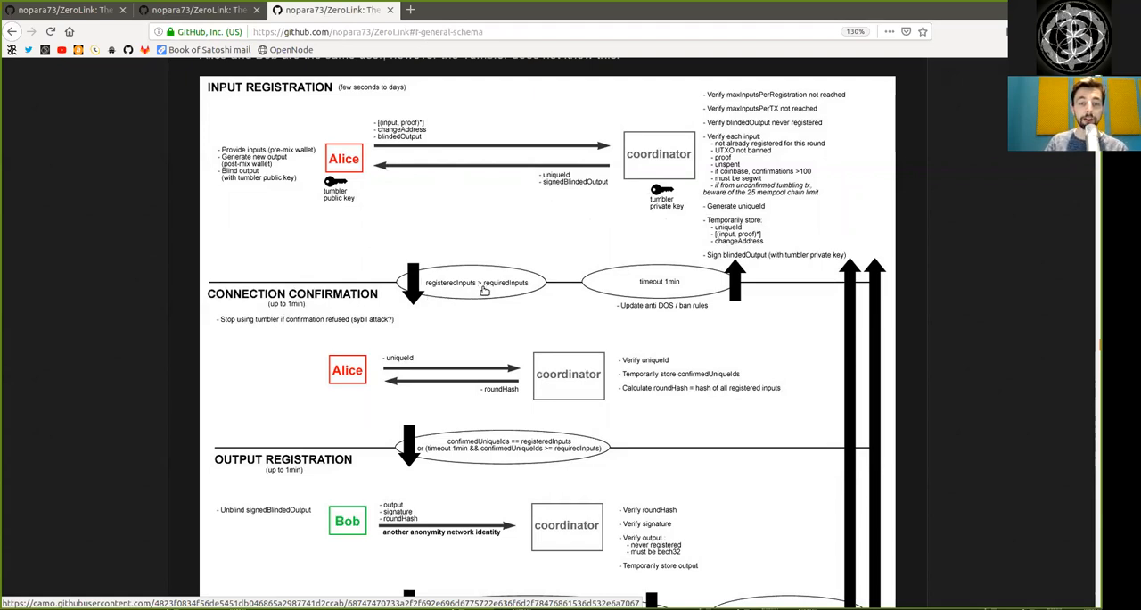
mouse_move(528, 276)
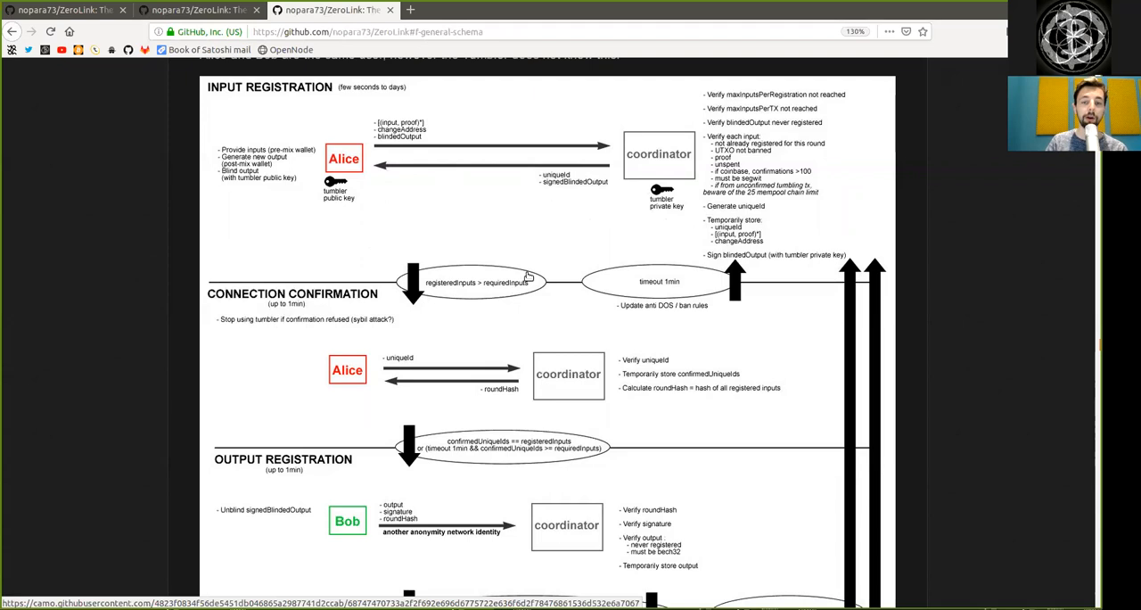
mouse_move(673, 289)
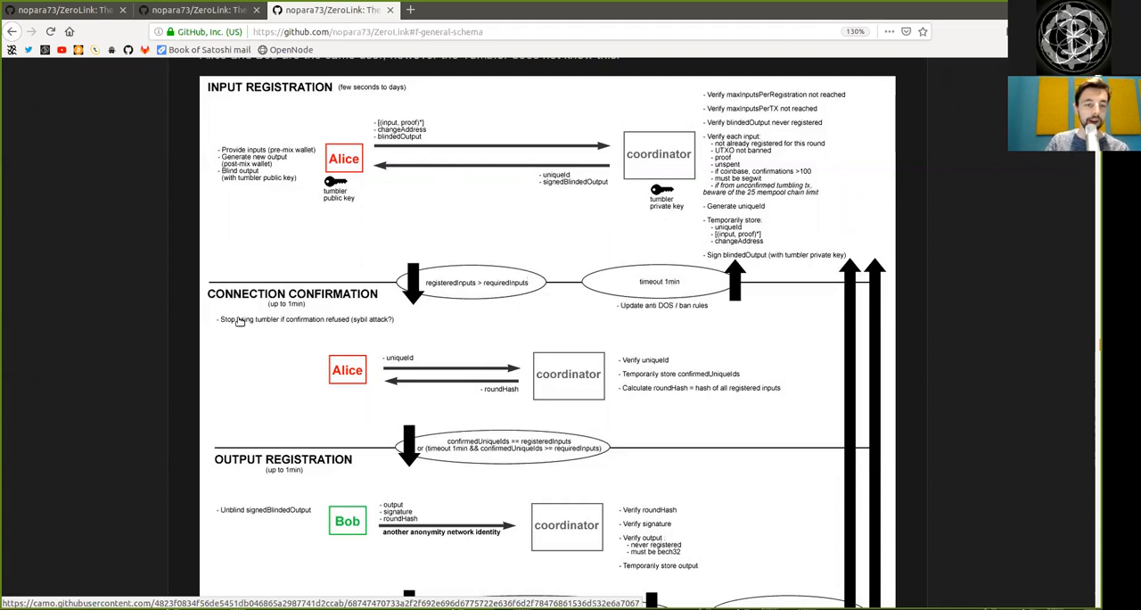
mouse_move(241, 325)
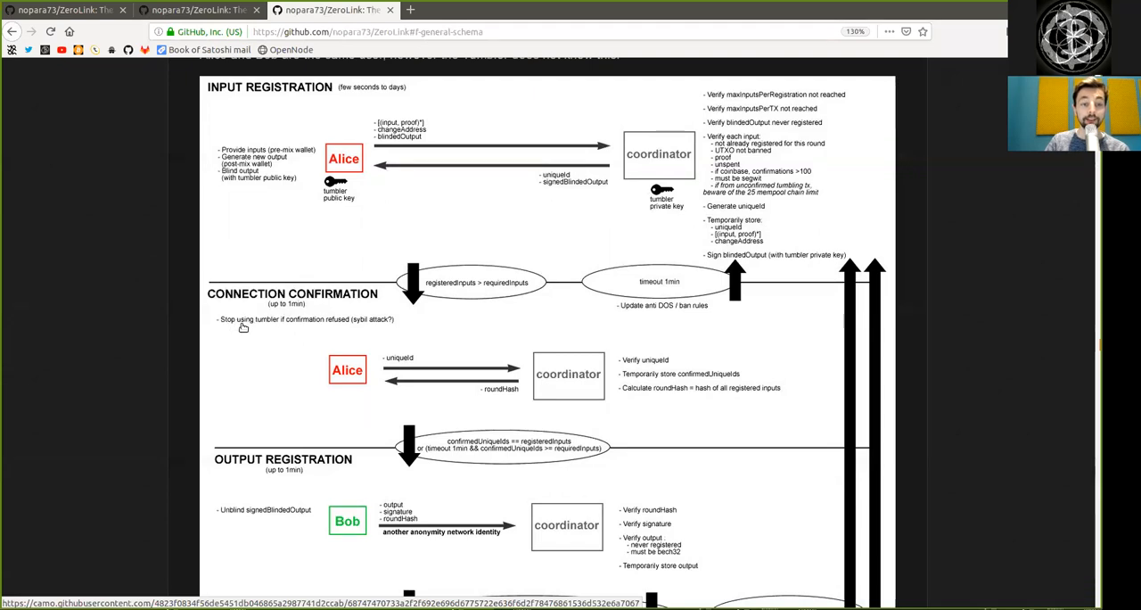
mouse_move(327, 328)
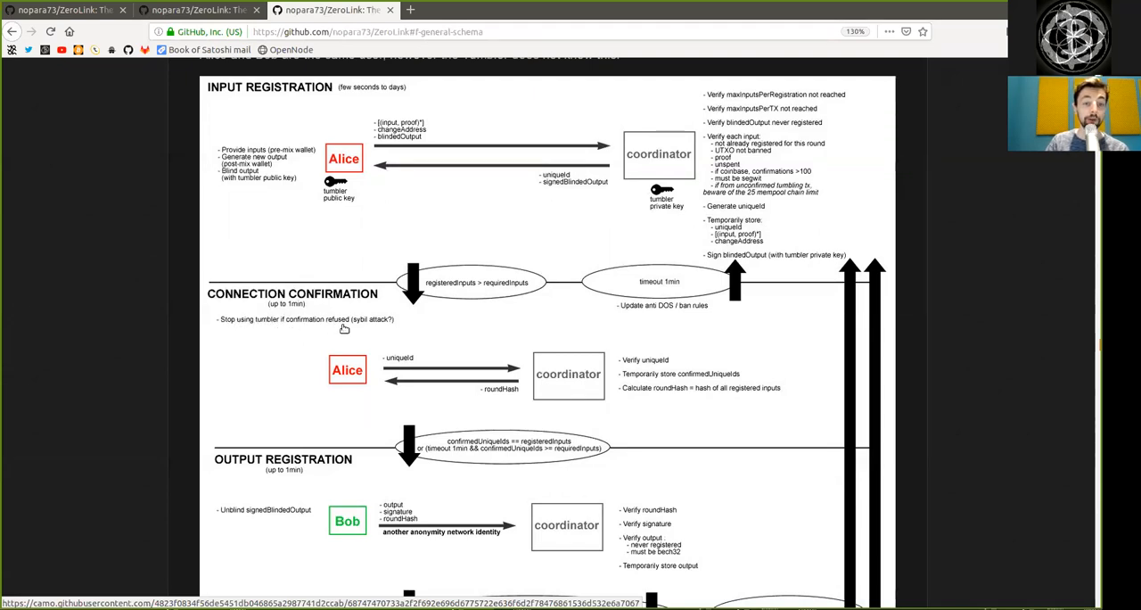
mouse_move(412, 316)
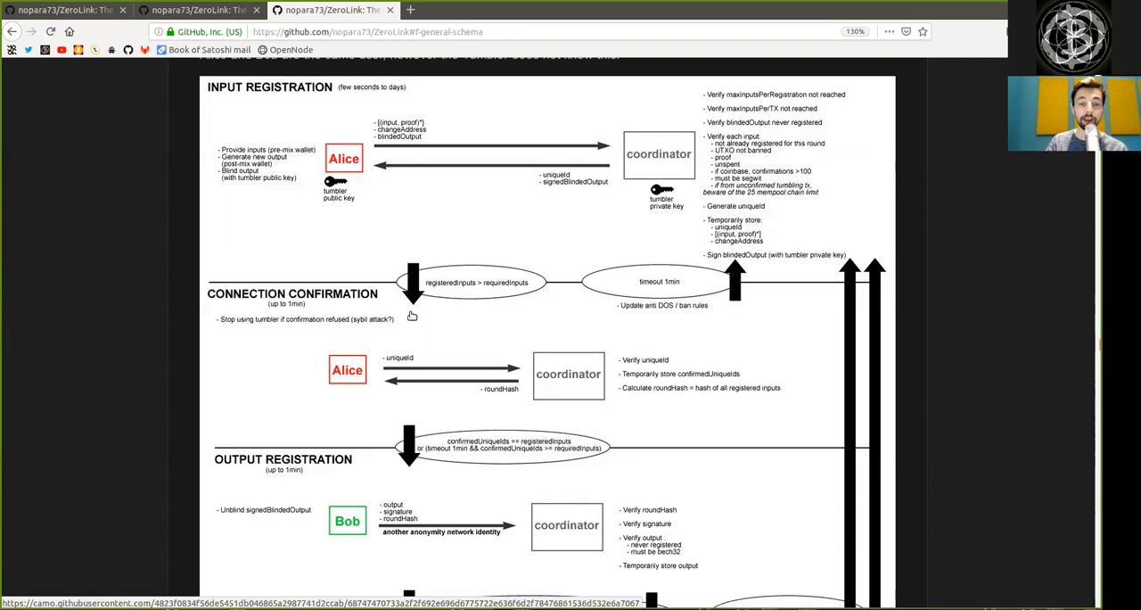
mouse_move(363, 373)
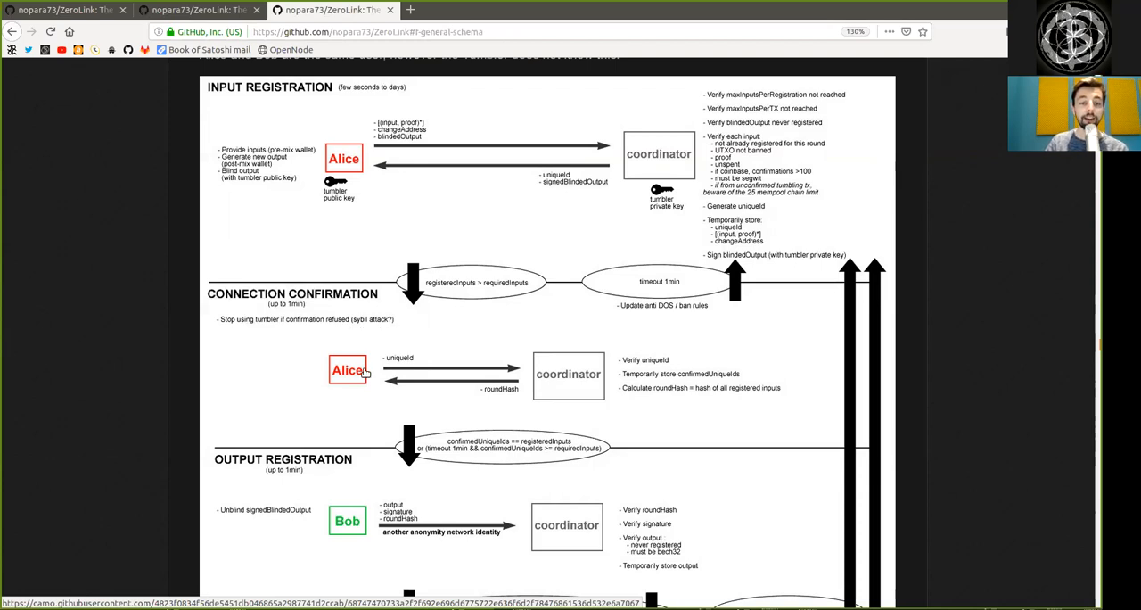
mouse_move(479, 383)
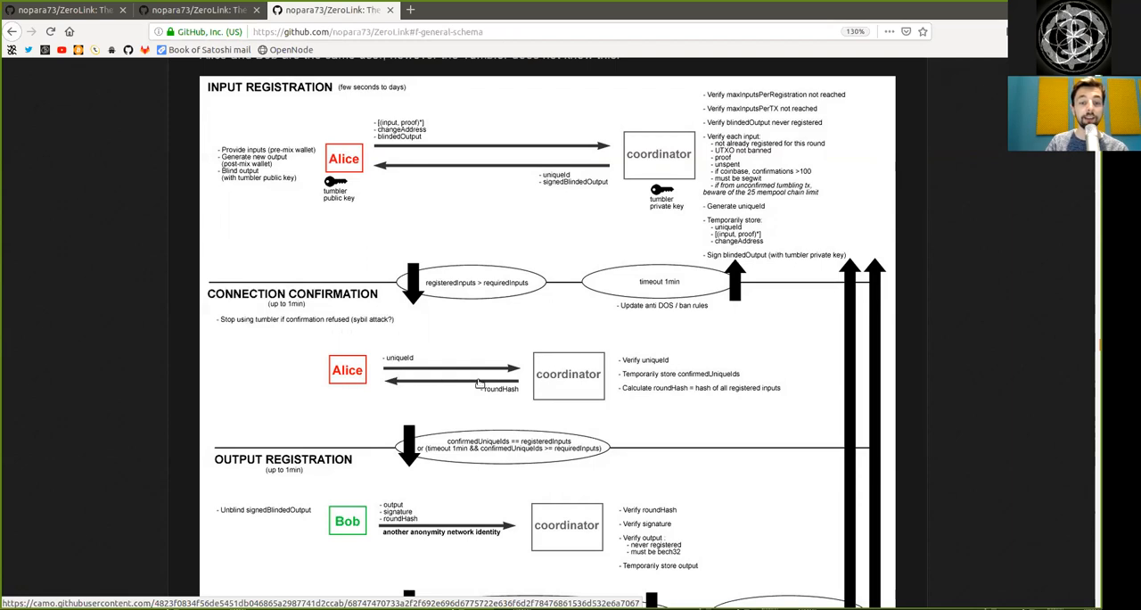
mouse_move(661, 361)
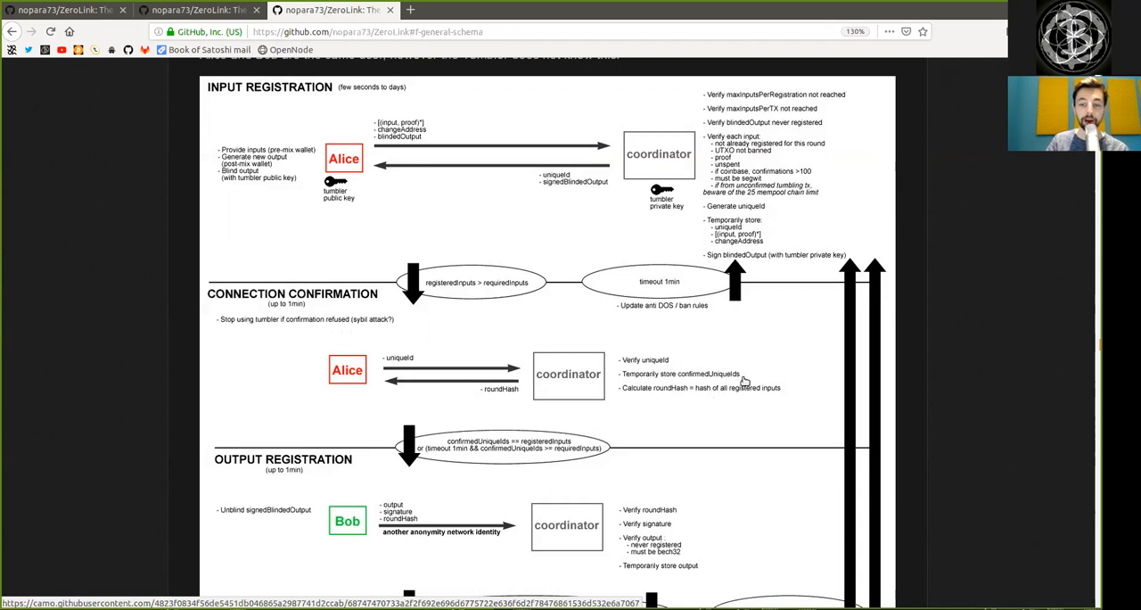
mouse_move(679, 393)
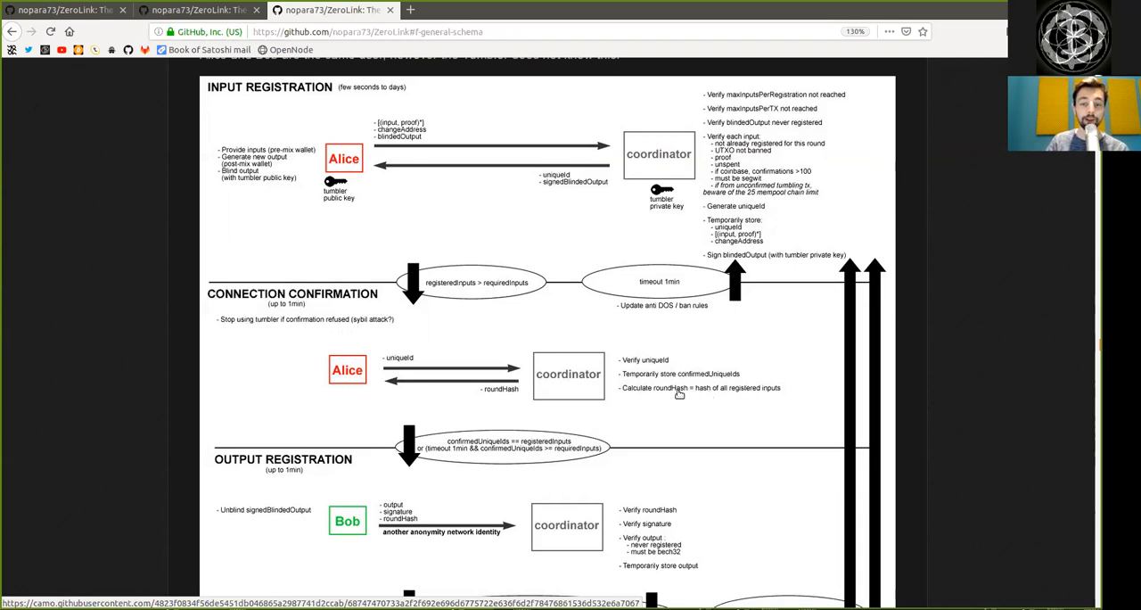
mouse_move(737, 395)
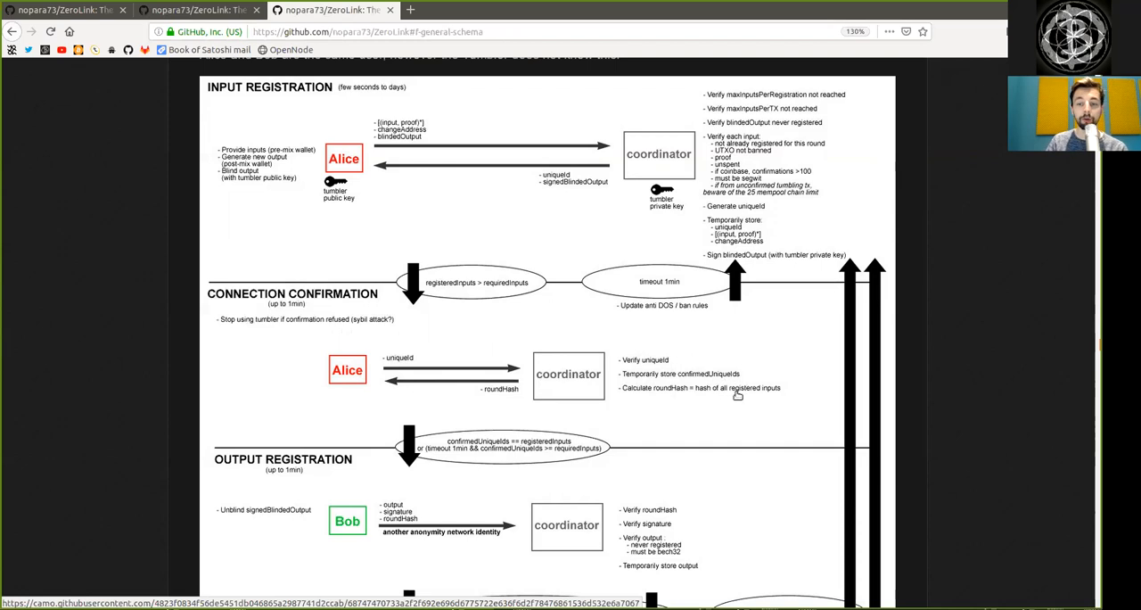
mouse_move(481, 392)
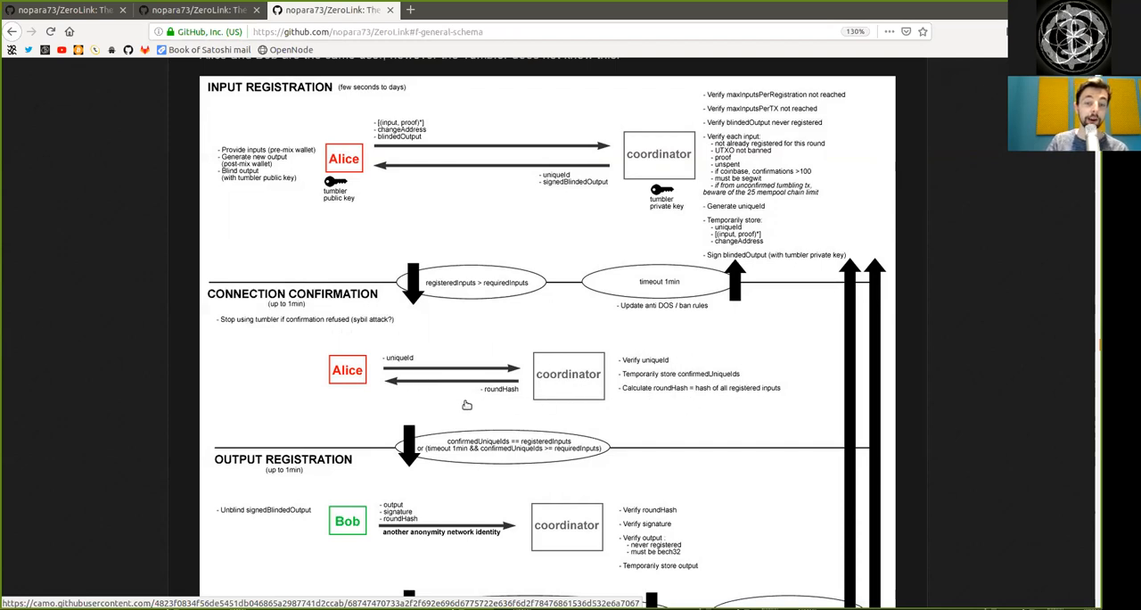
Step: Scroll until the SIGNING phase header appears below Output Registration
scroll("down", 3)
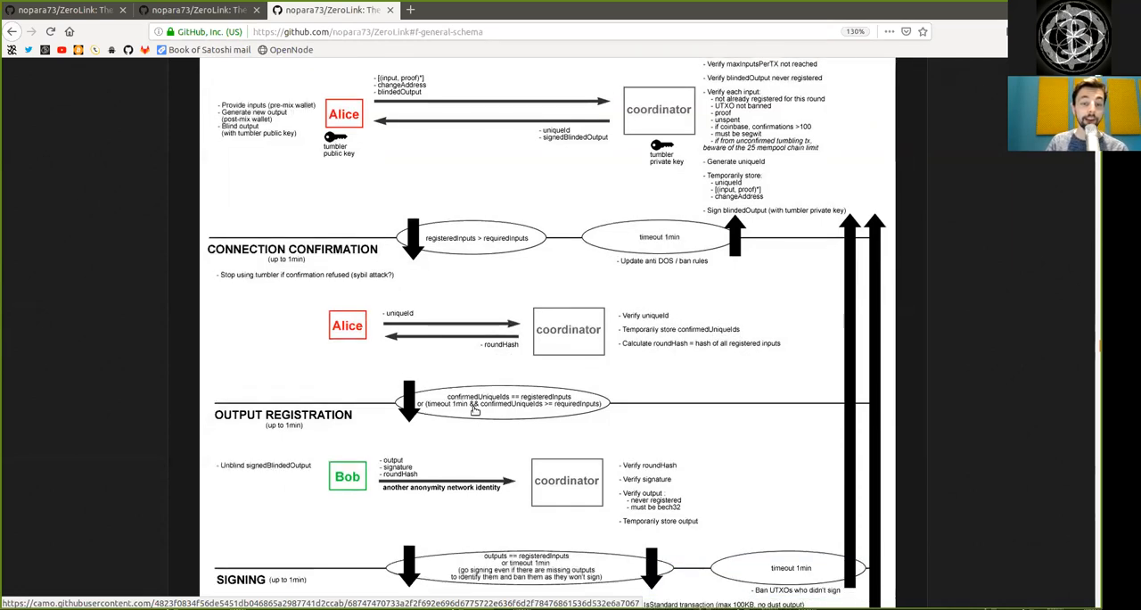
mouse_move(541, 402)
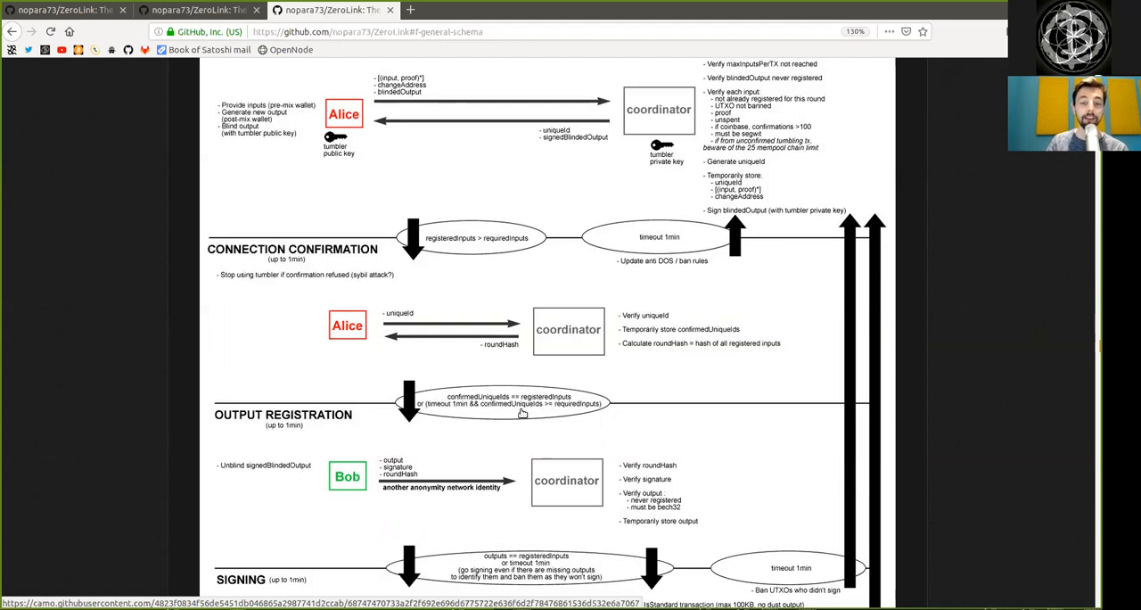
mouse_move(550, 409)
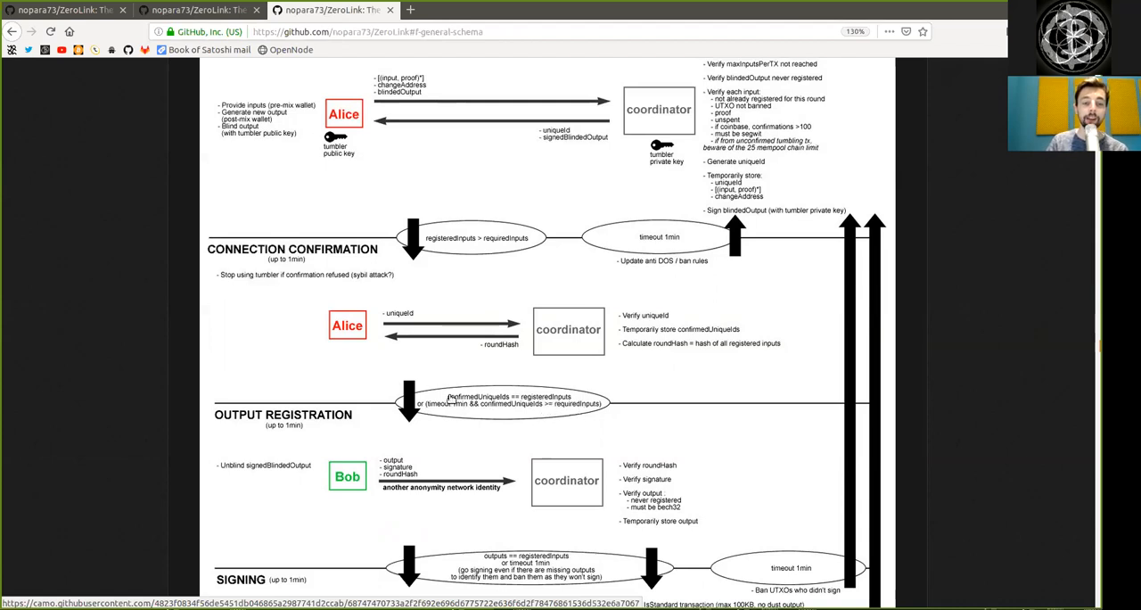
mouse_move(301, 457)
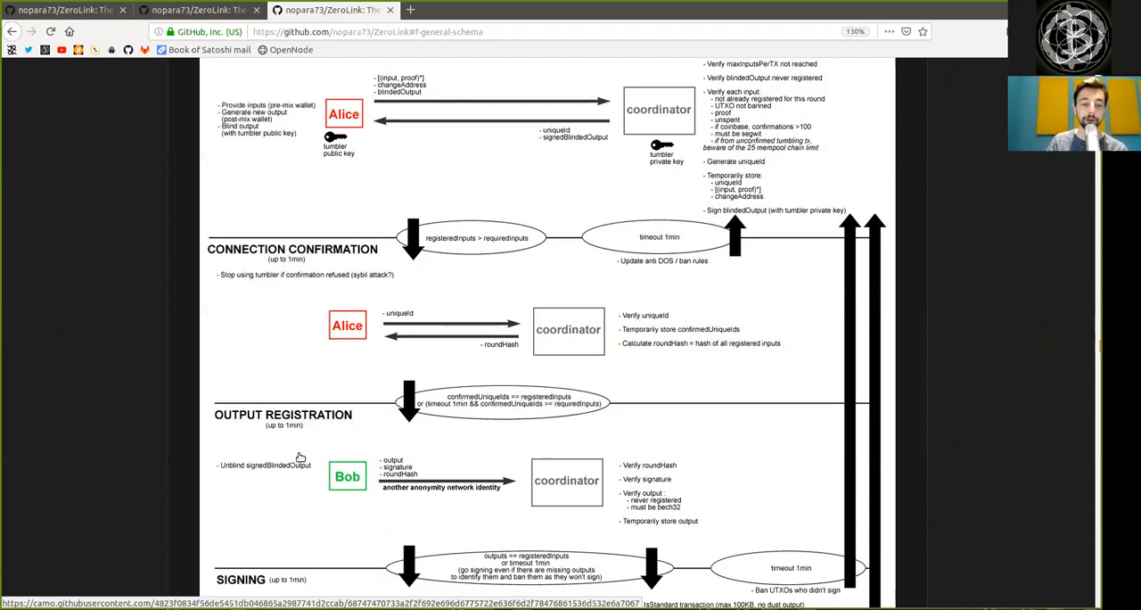
mouse_move(251, 481)
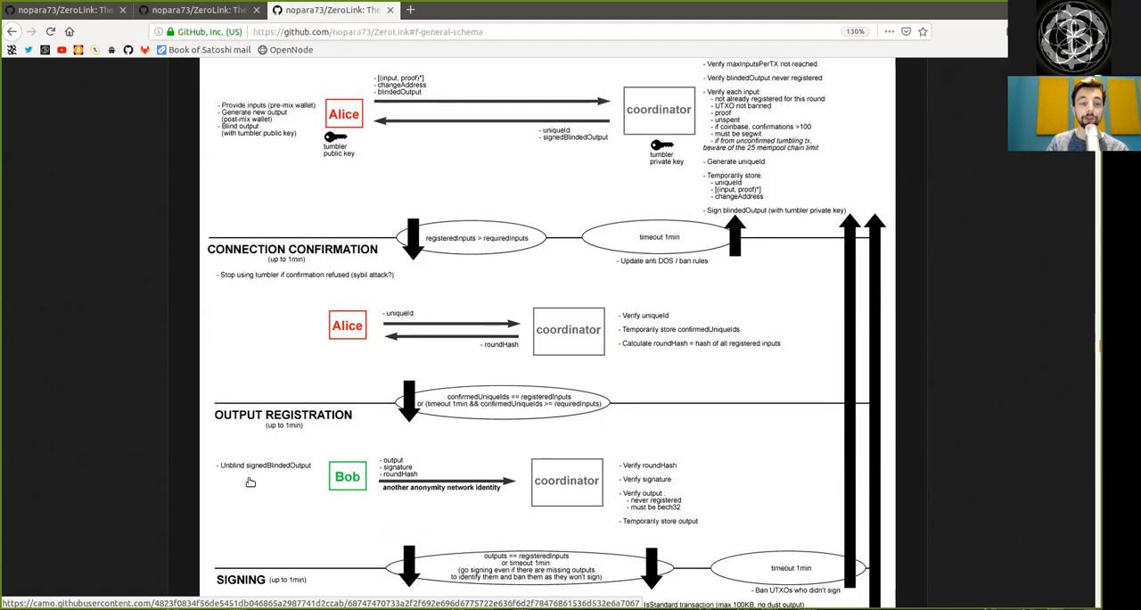
mouse_move(314, 487)
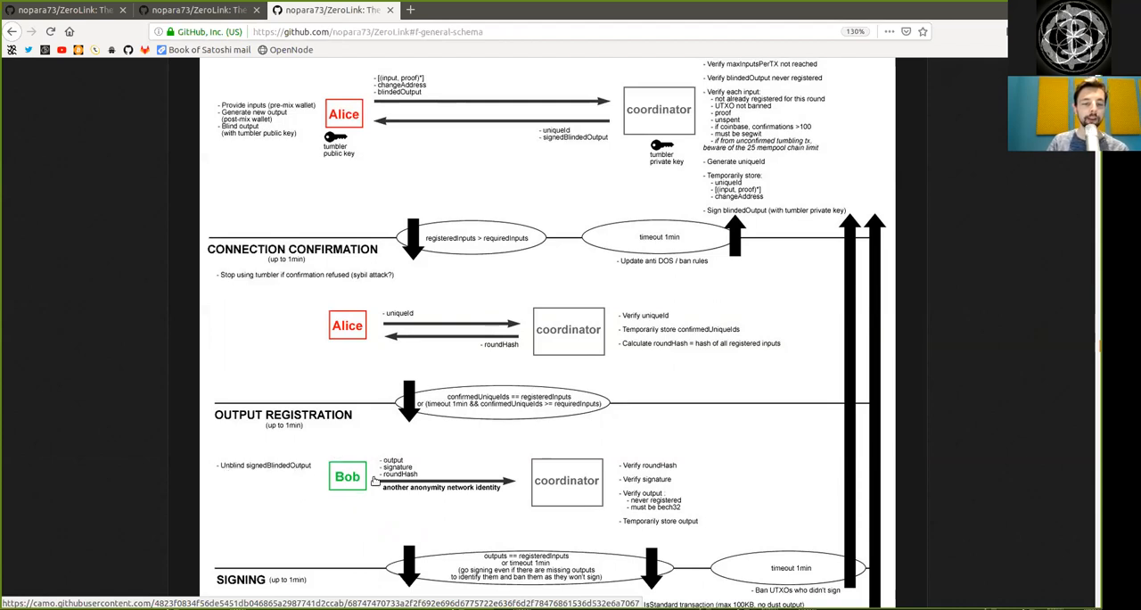
mouse_move(413, 460)
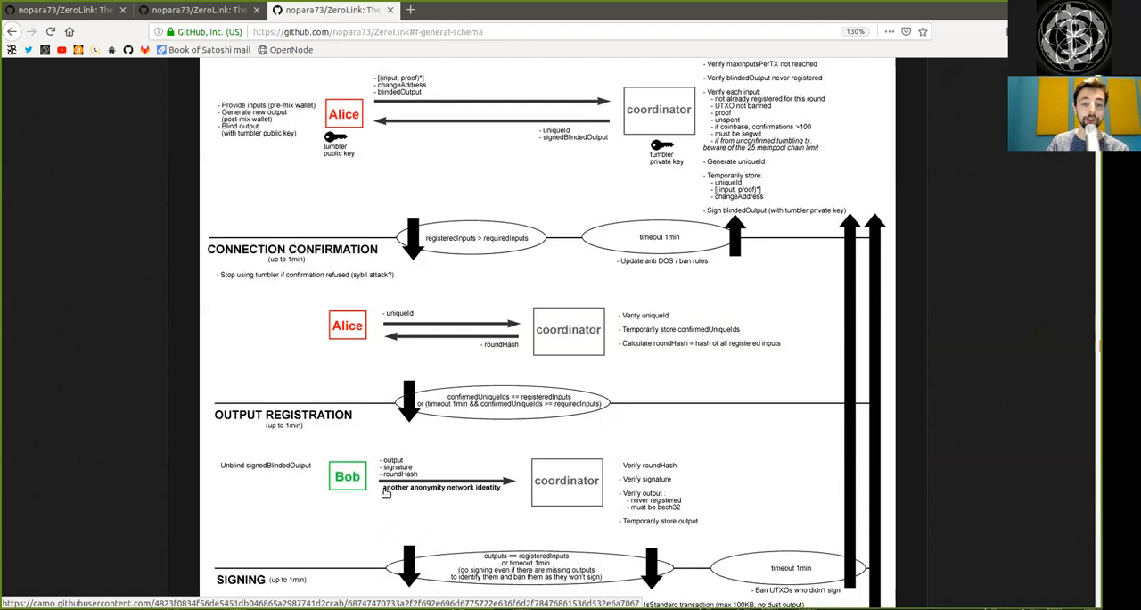
mouse_move(407, 499)
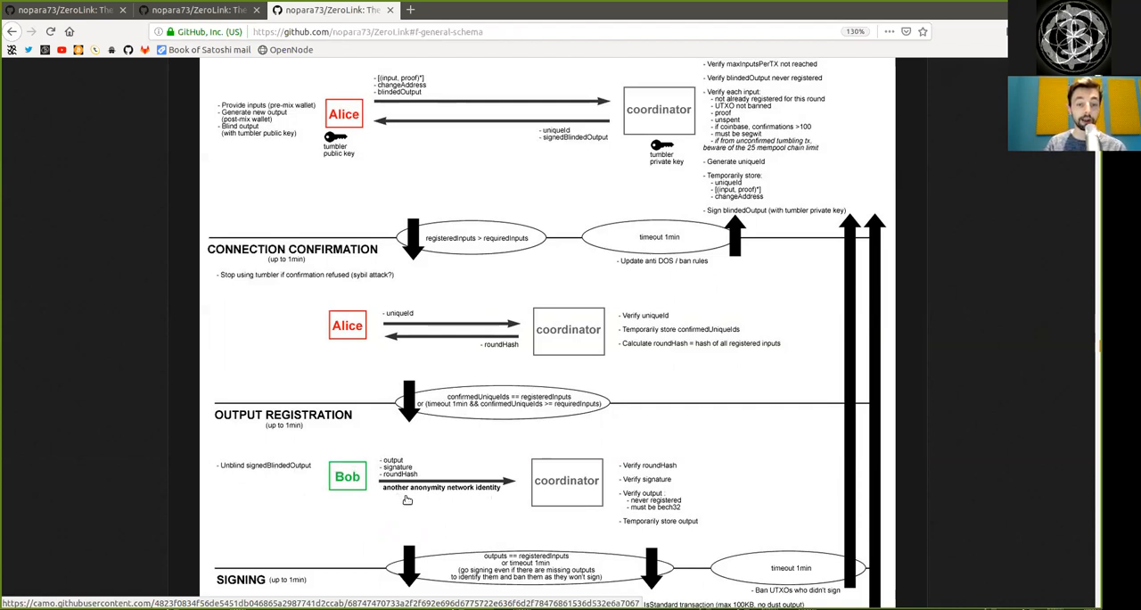
mouse_move(407, 497)
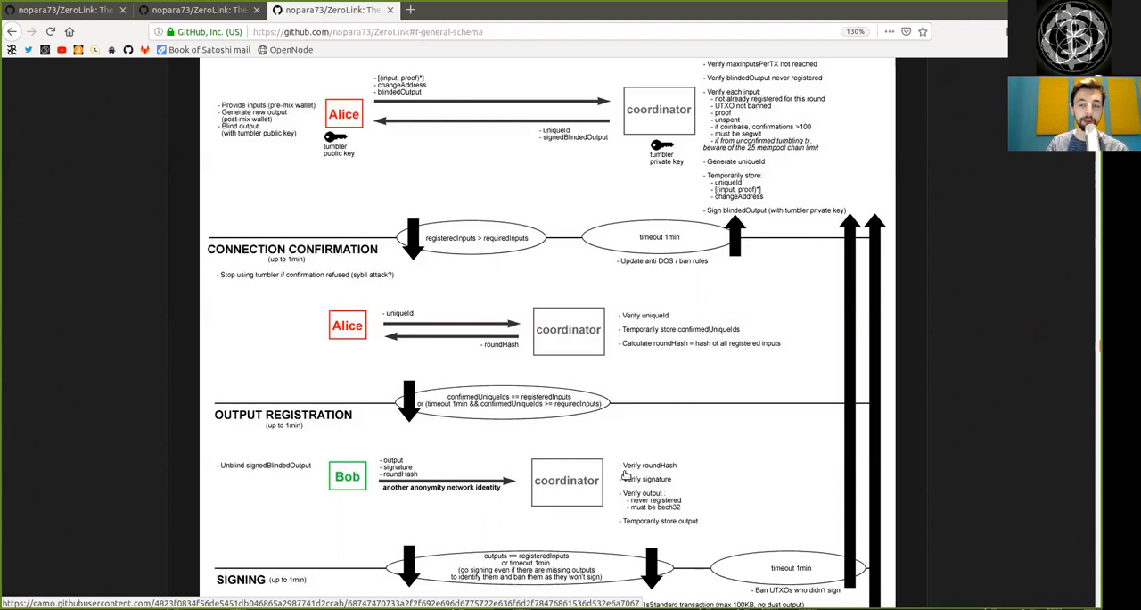
mouse_move(649, 525)
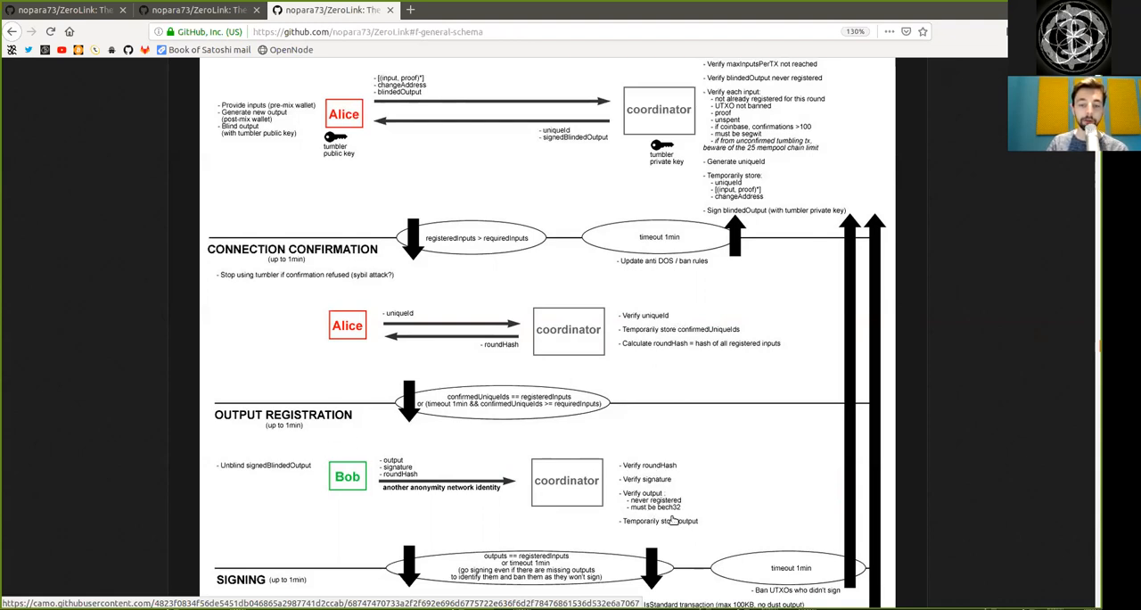
mouse_move(659, 526)
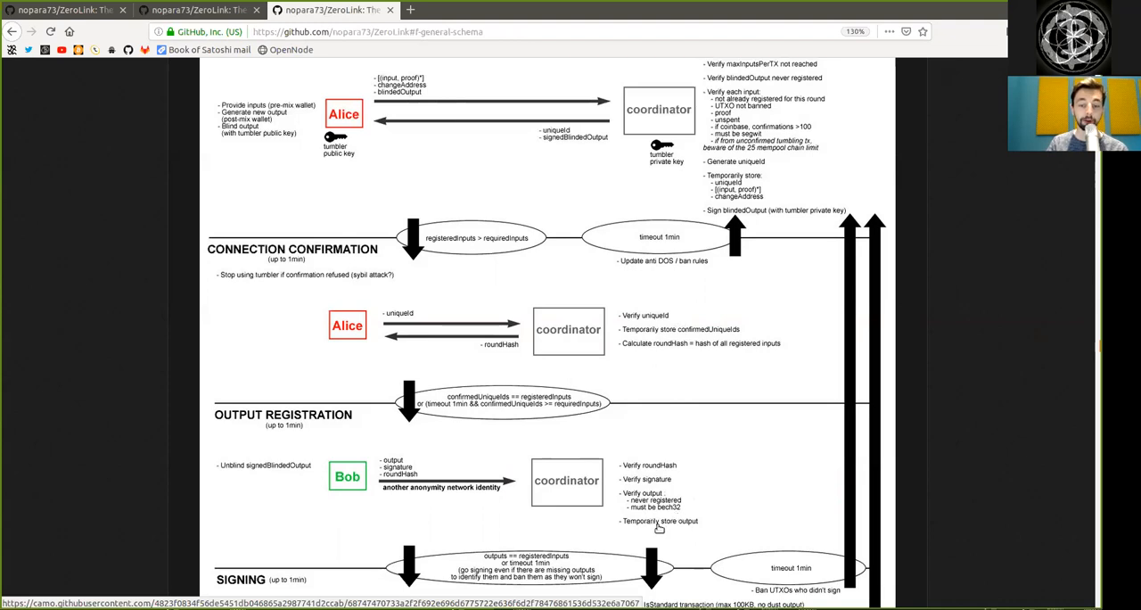
mouse_move(669, 535)
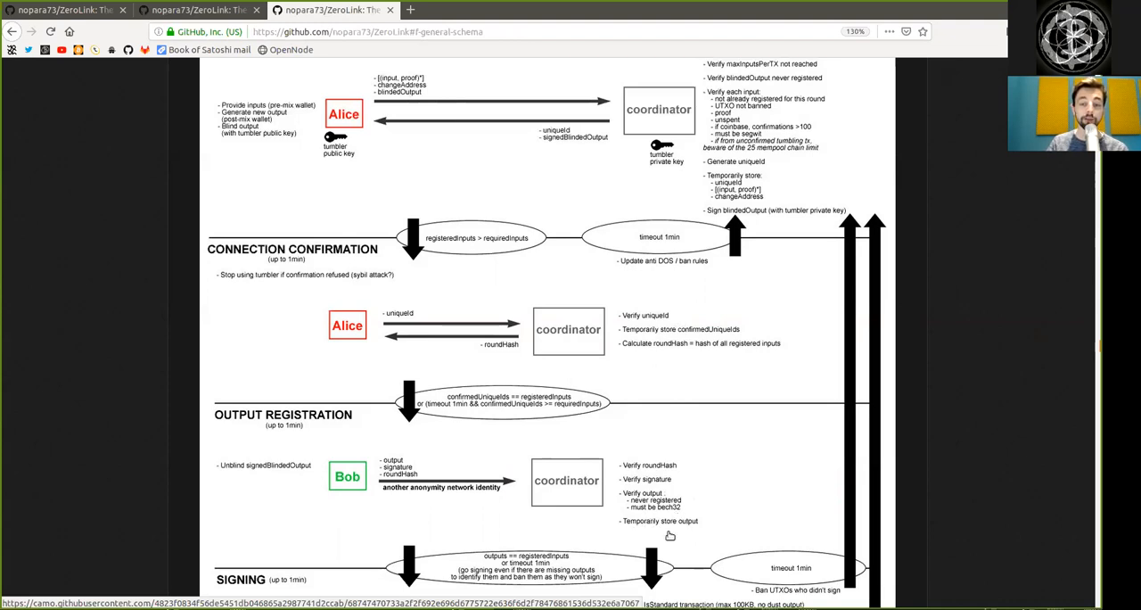
Step: Scroll to show the full SIGNING phase, with Broadcast TX and the bitcoin node push below
scroll("down", 3)
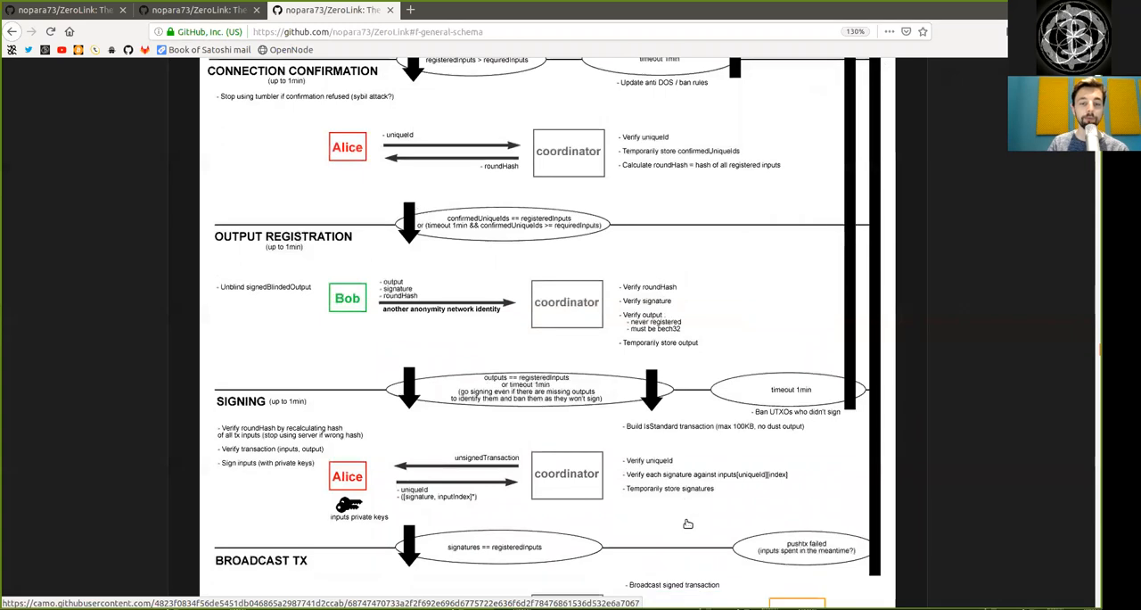
scroll("down", 3)
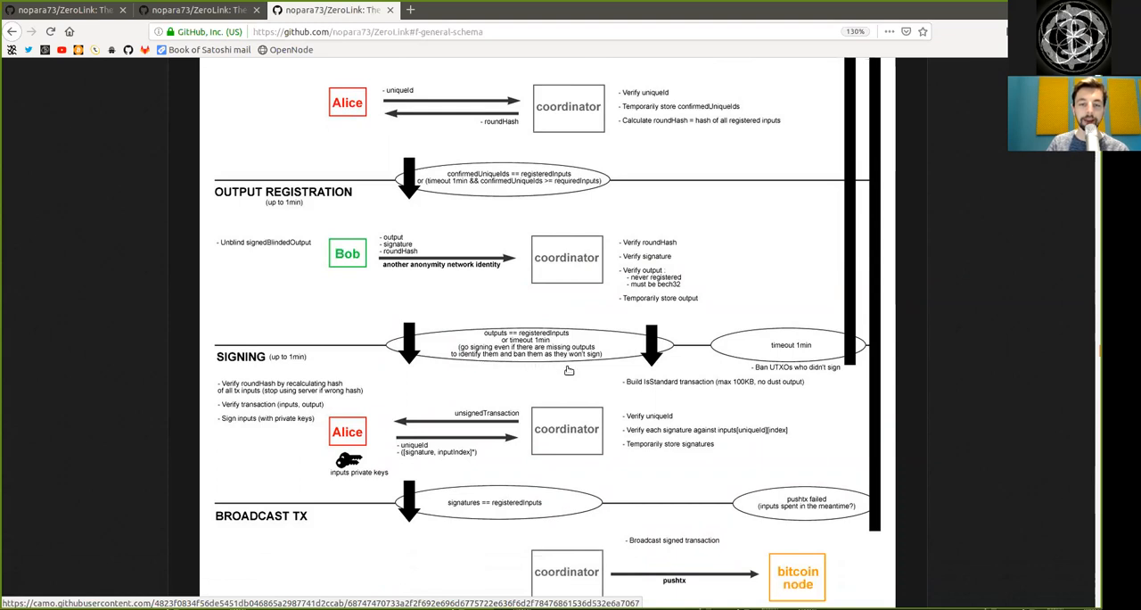
mouse_move(599, 350)
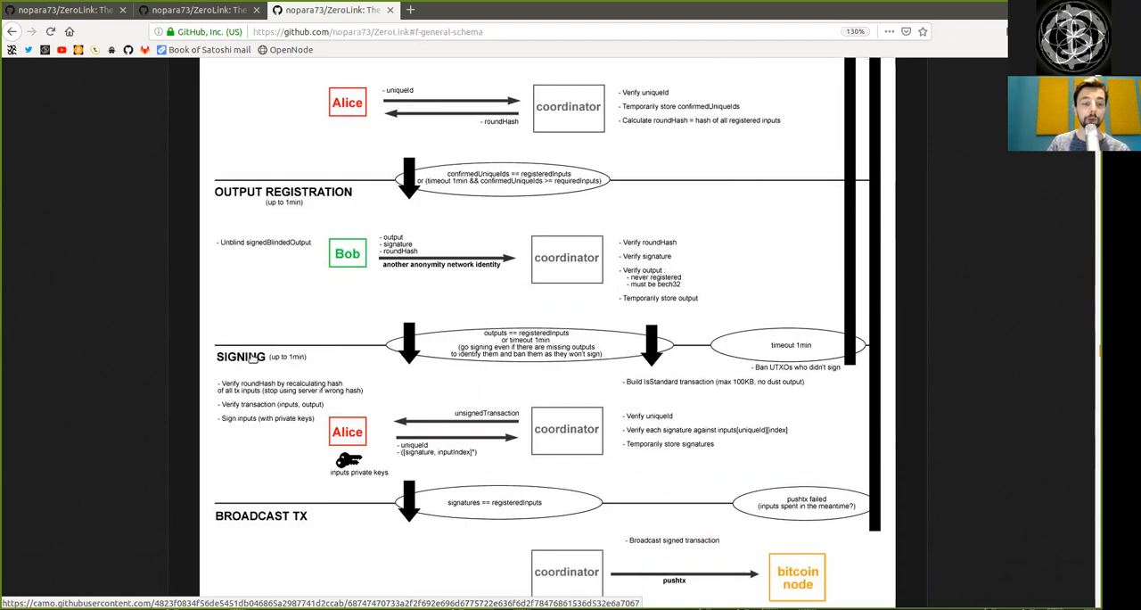
scroll("down", 3)
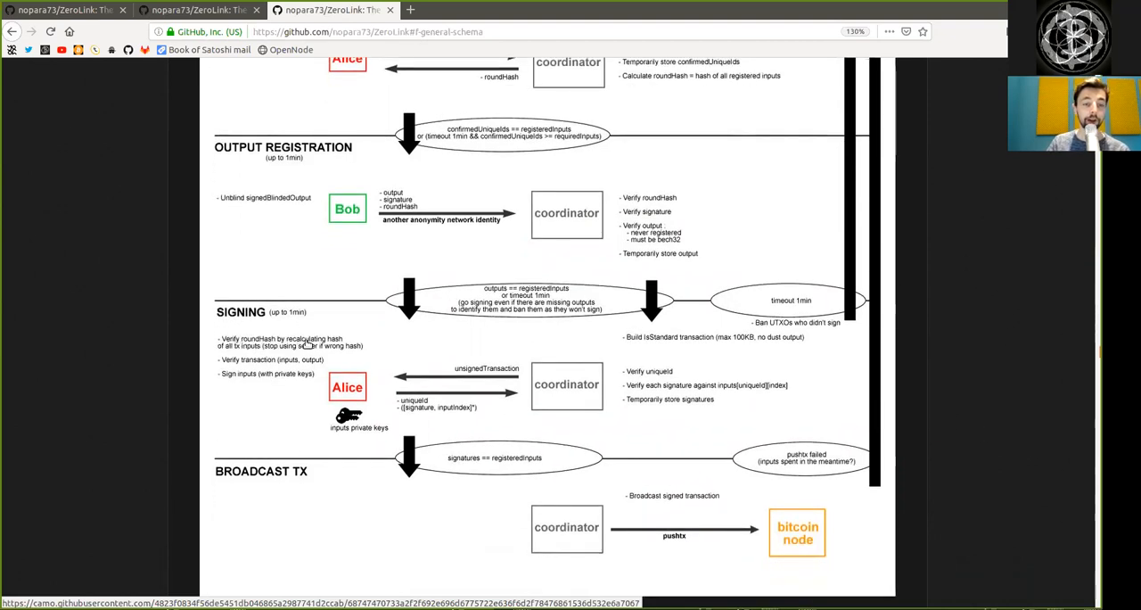
mouse_move(258, 345)
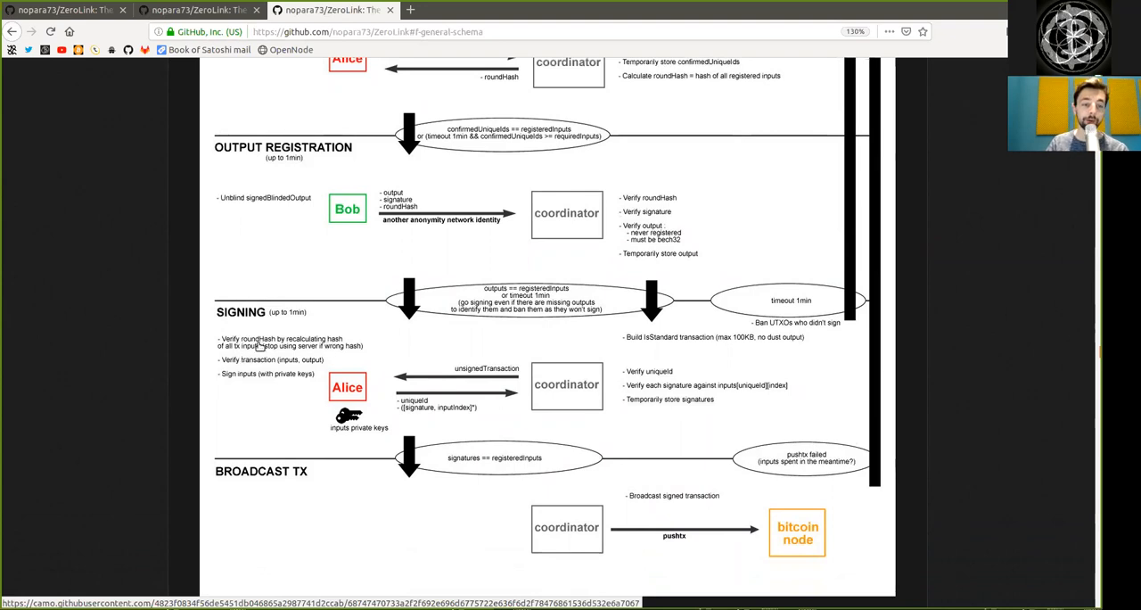
mouse_move(341, 358)
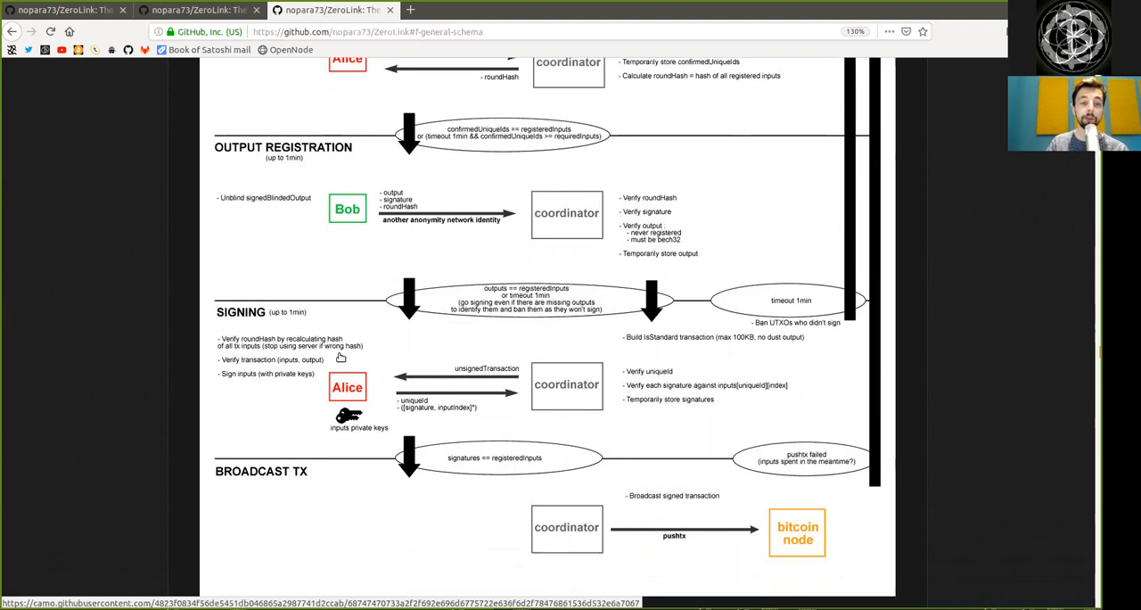
mouse_move(308, 349)
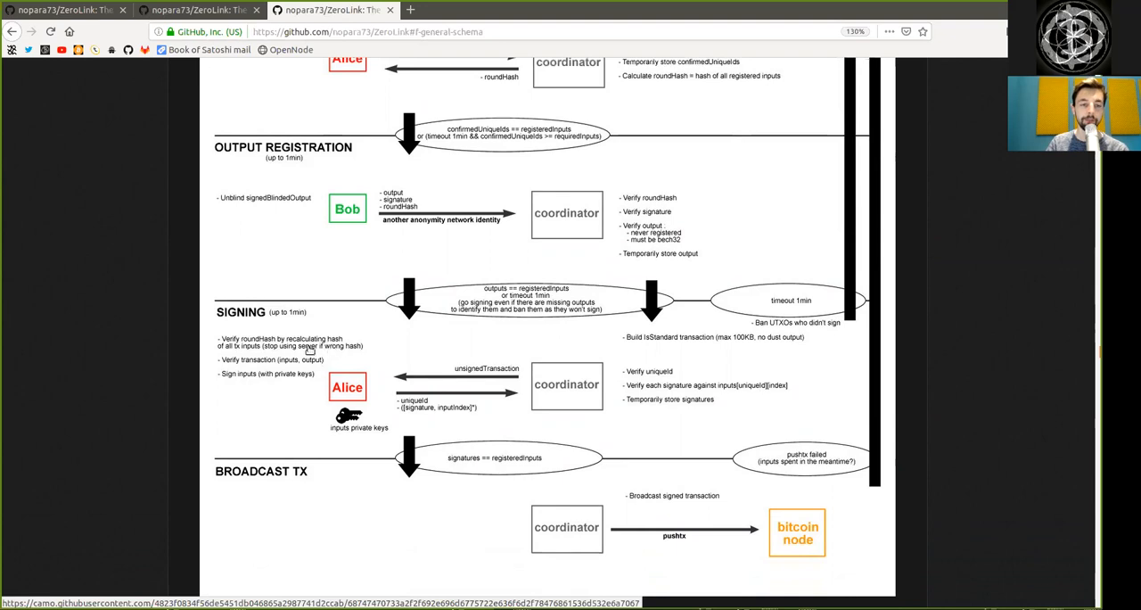
mouse_move(289, 363)
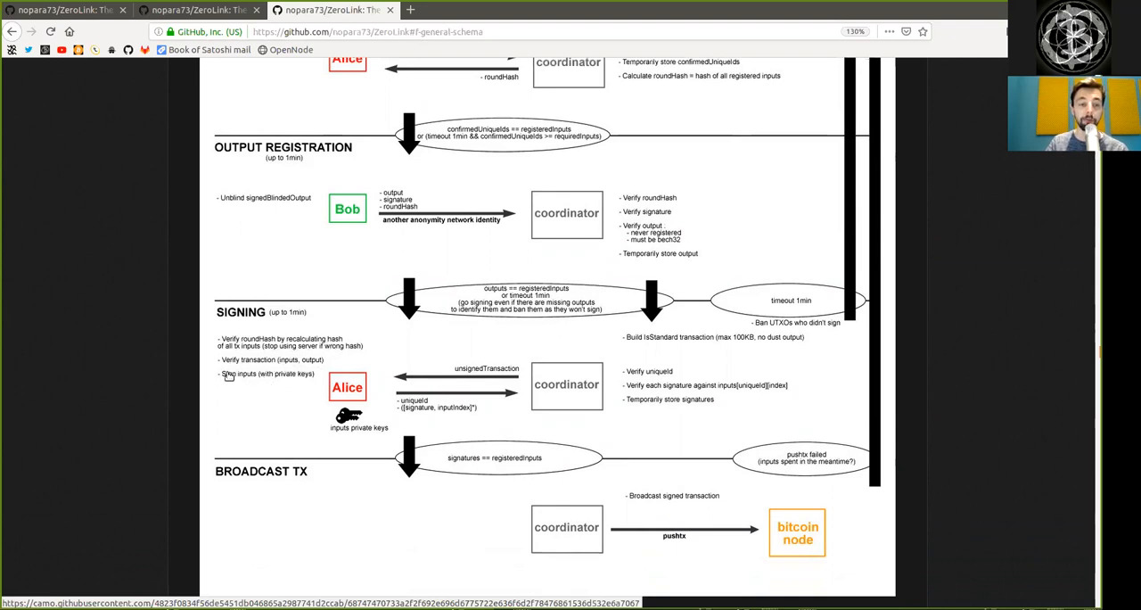
mouse_move(297, 396)
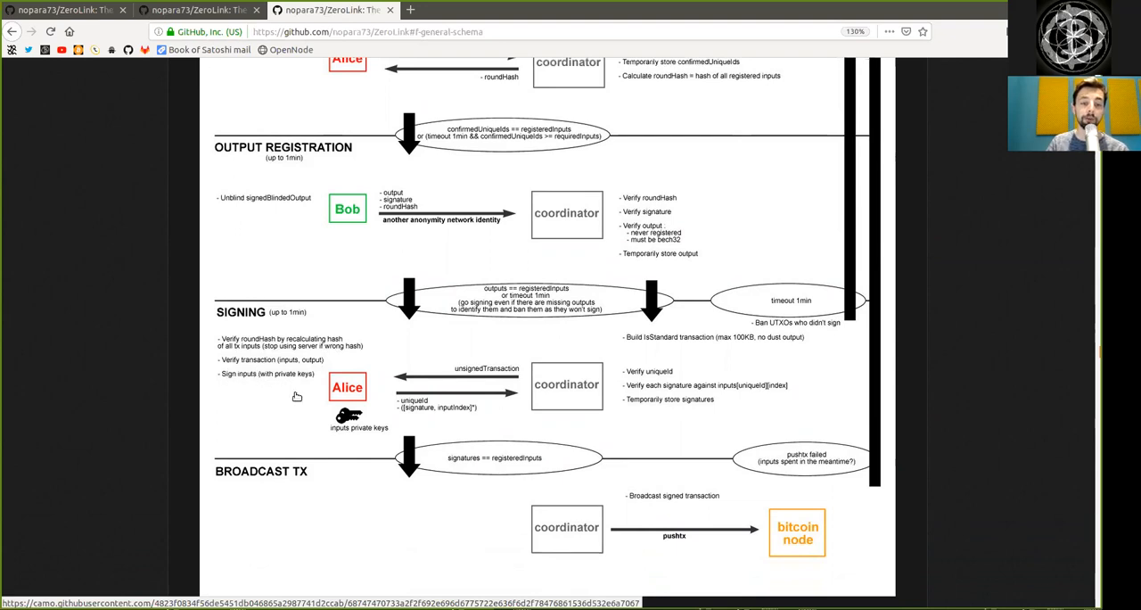
mouse_move(333, 397)
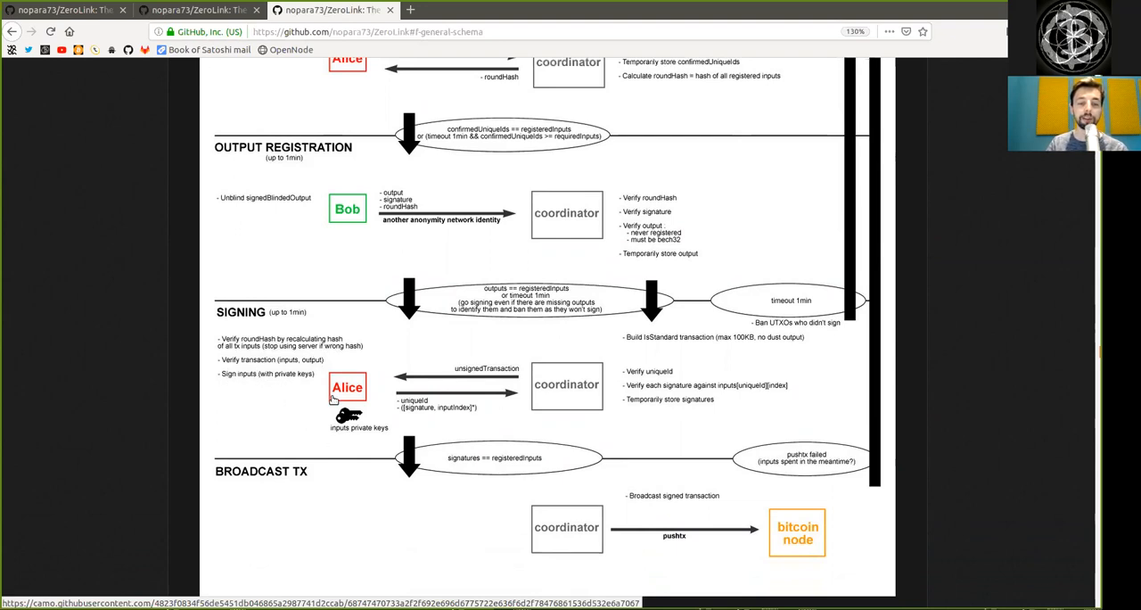
mouse_move(380, 407)
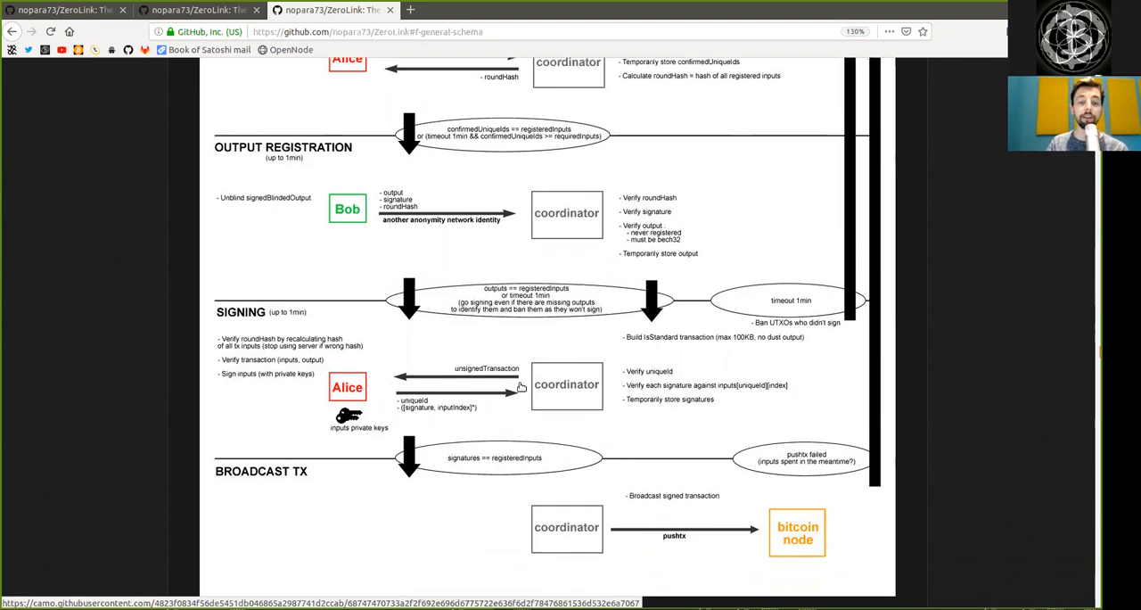
mouse_move(568, 399)
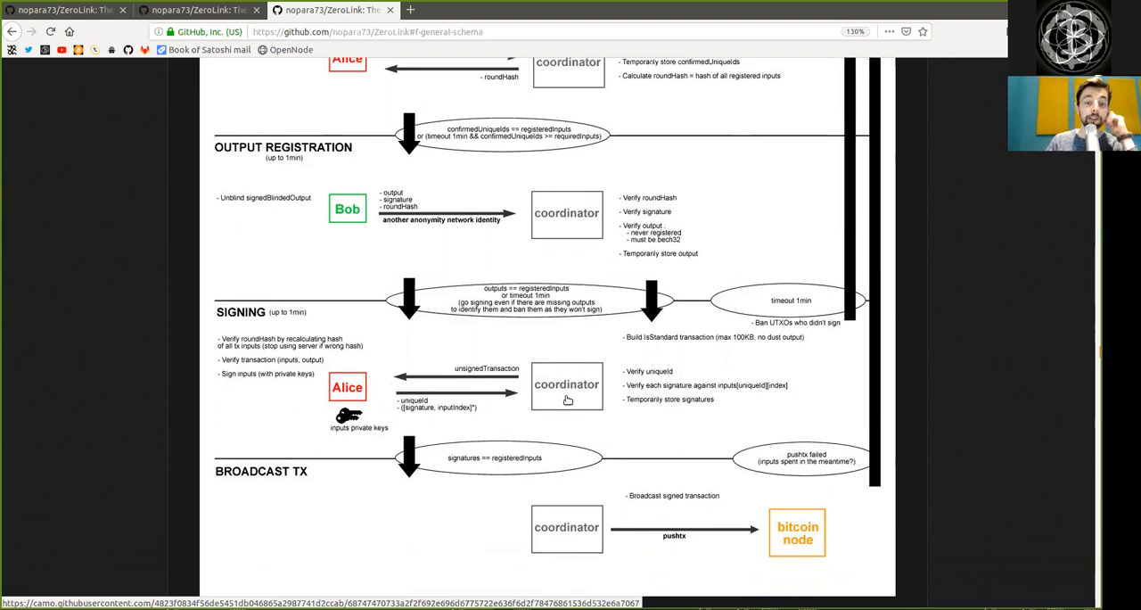
mouse_move(486, 381)
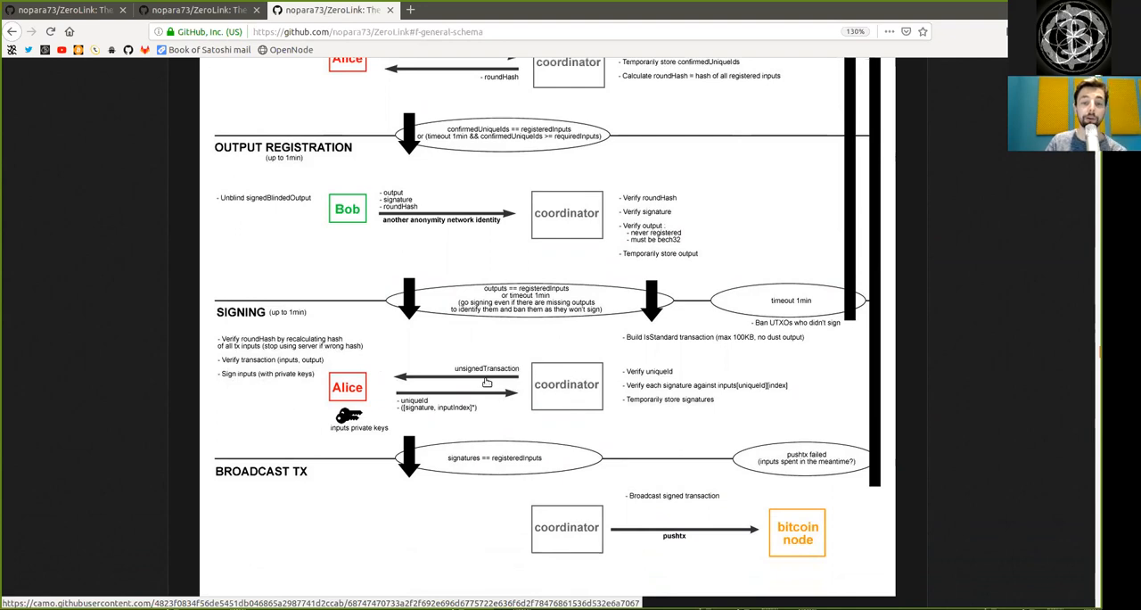
mouse_move(421, 407)
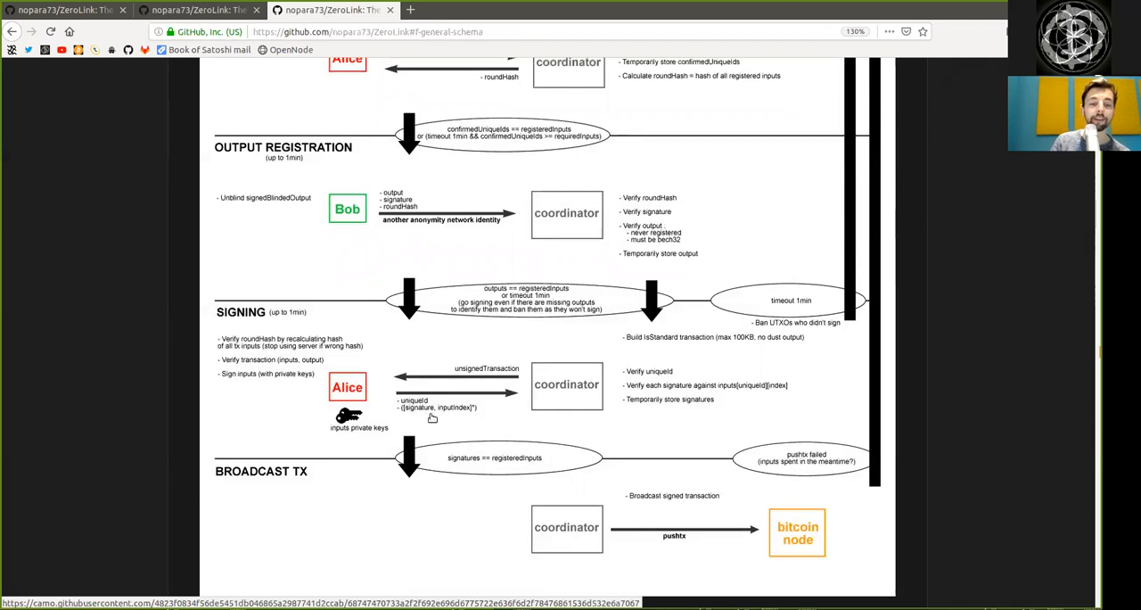
mouse_move(641, 389)
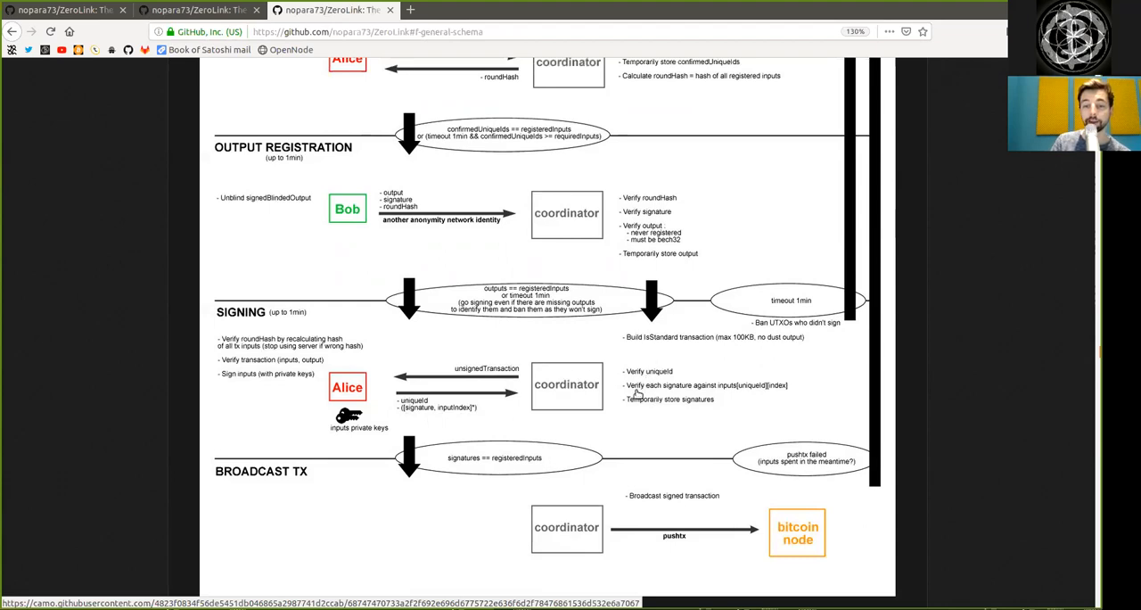
mouse_move(735, 390)
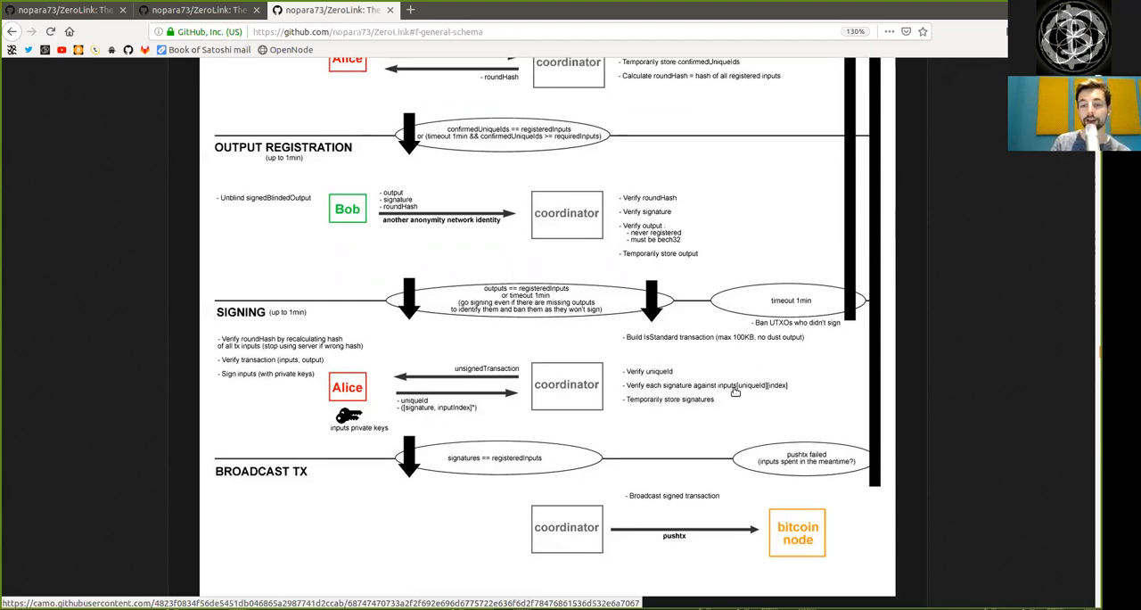
mouse_move(713, 412)
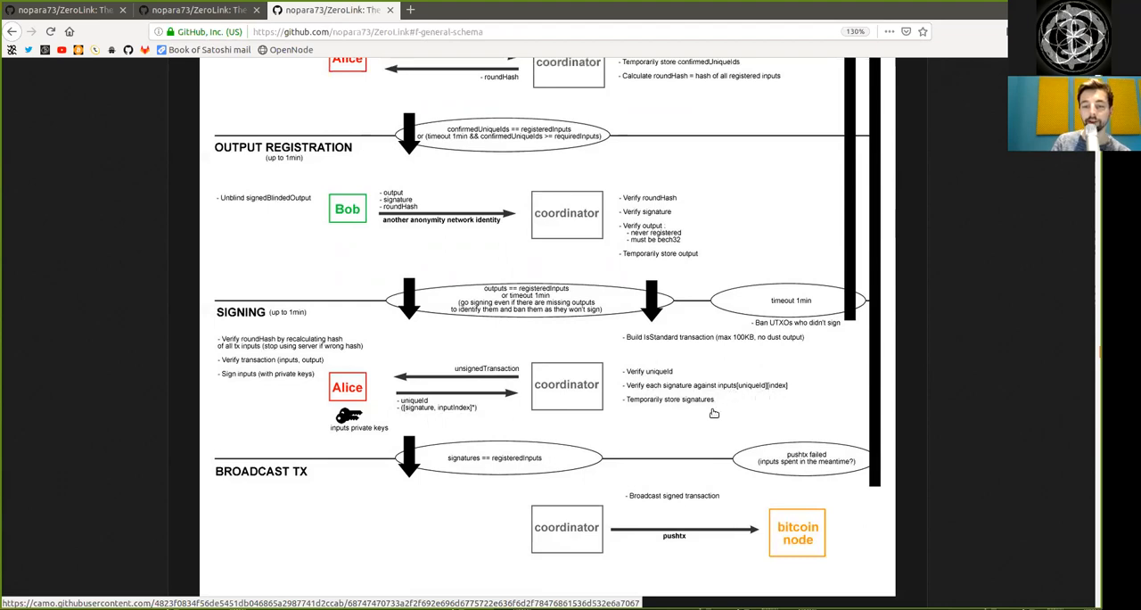
mouse_move(680, 420)
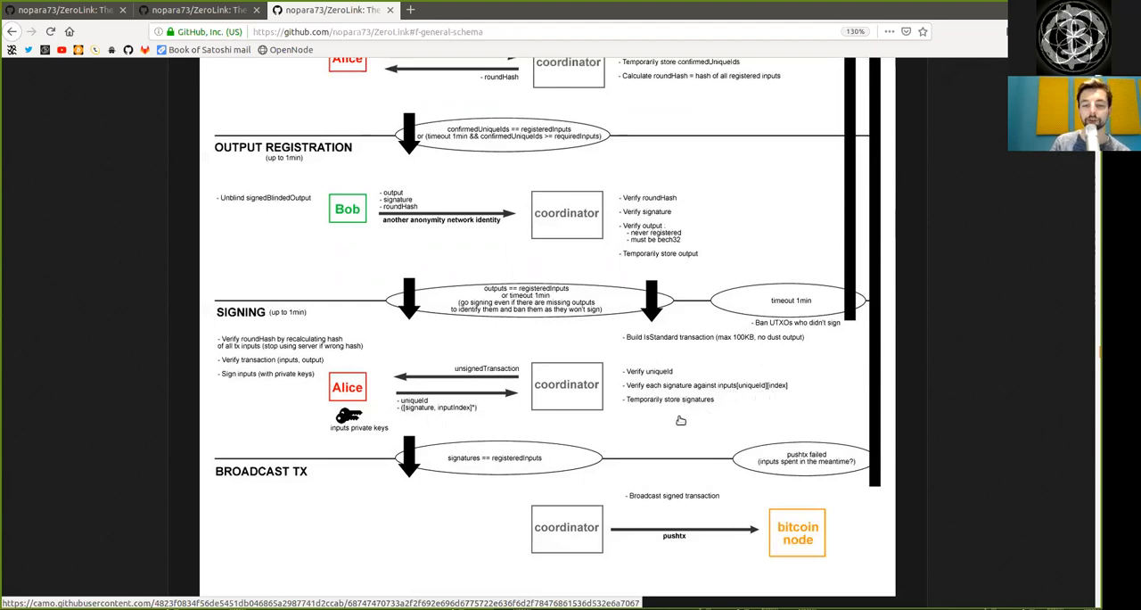
Step: Scroll to the diagram's bottom edge and the III. Wallet Privacy Framework heading
scroll("down", 3)
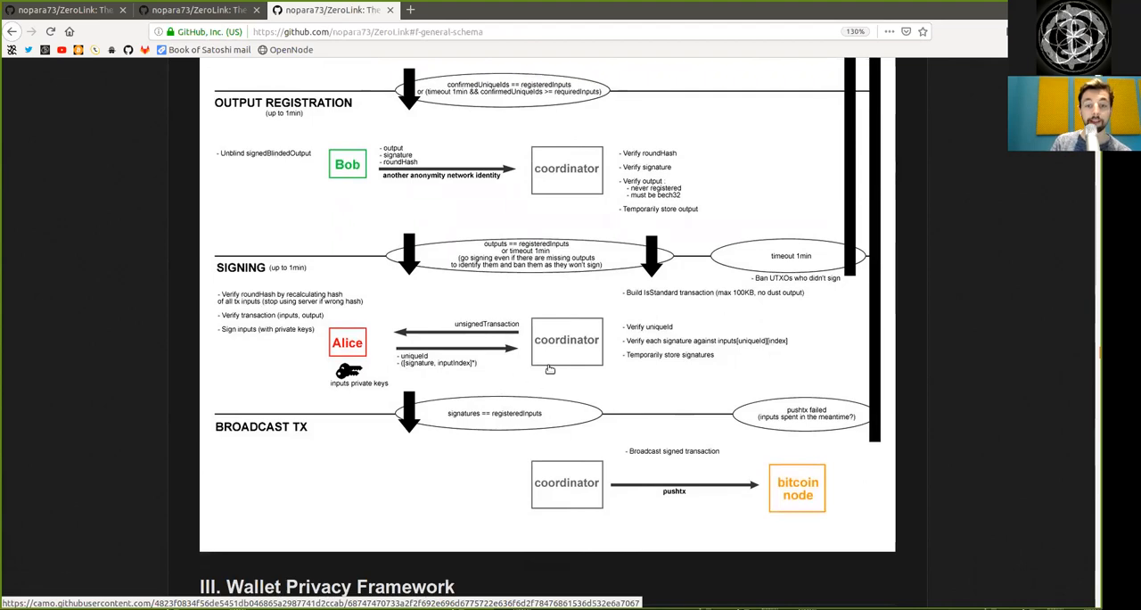
mouse_move(461, 419)
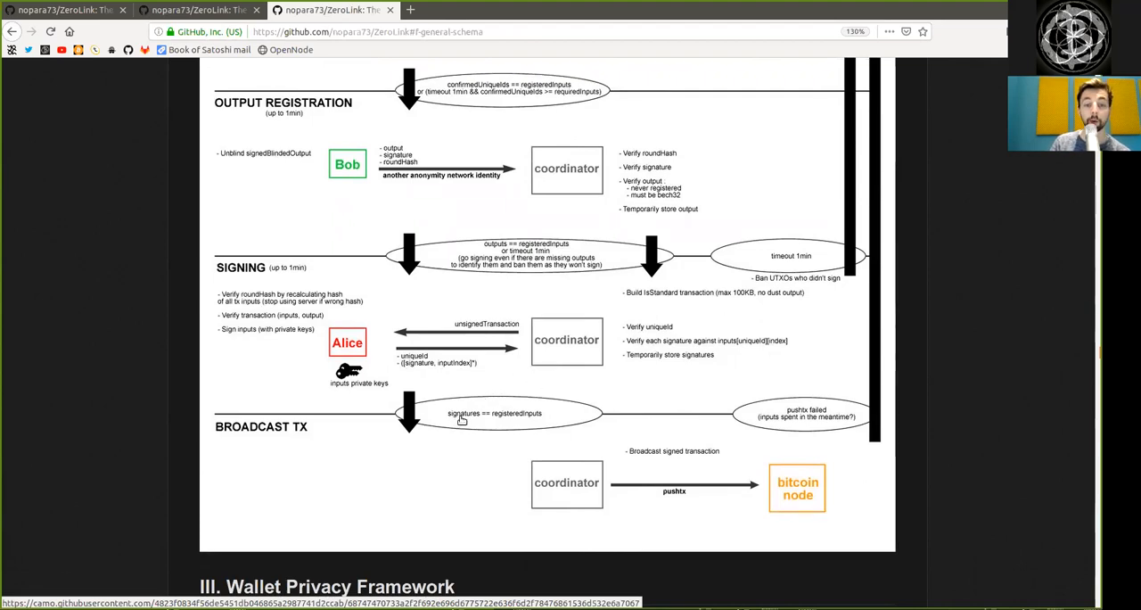
mouse_move(532, 420)
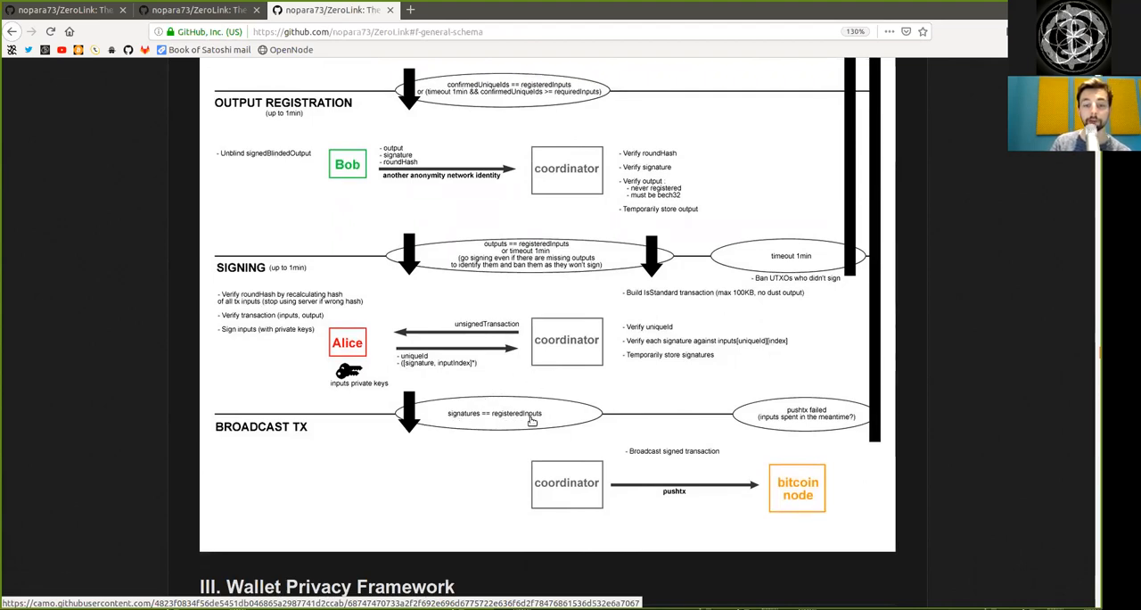
mouse_move(236, 420)
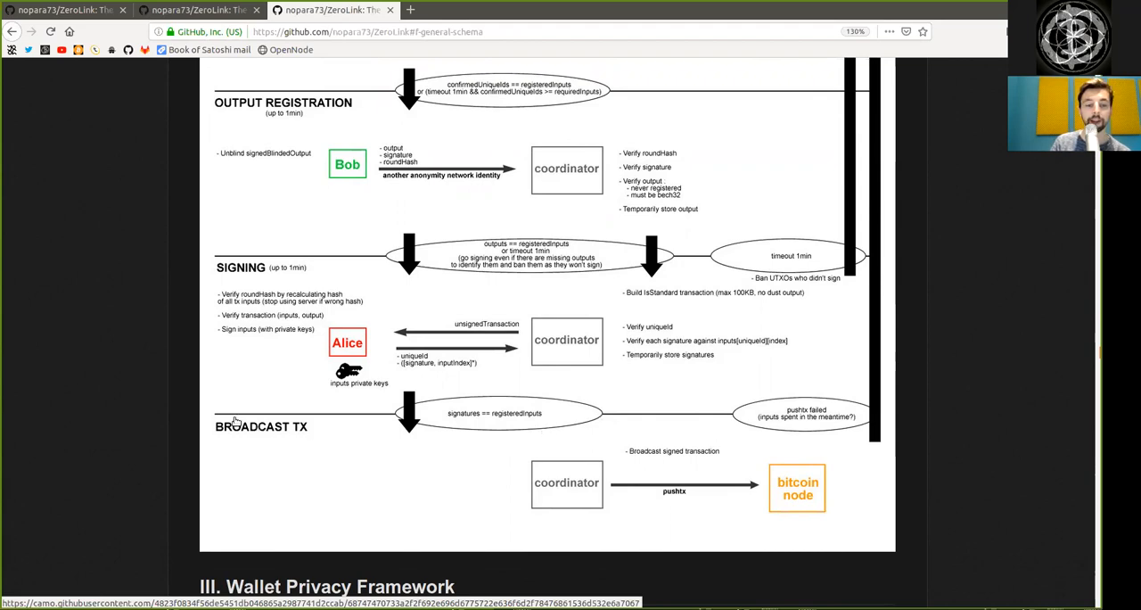
mouse_move(601, 494)
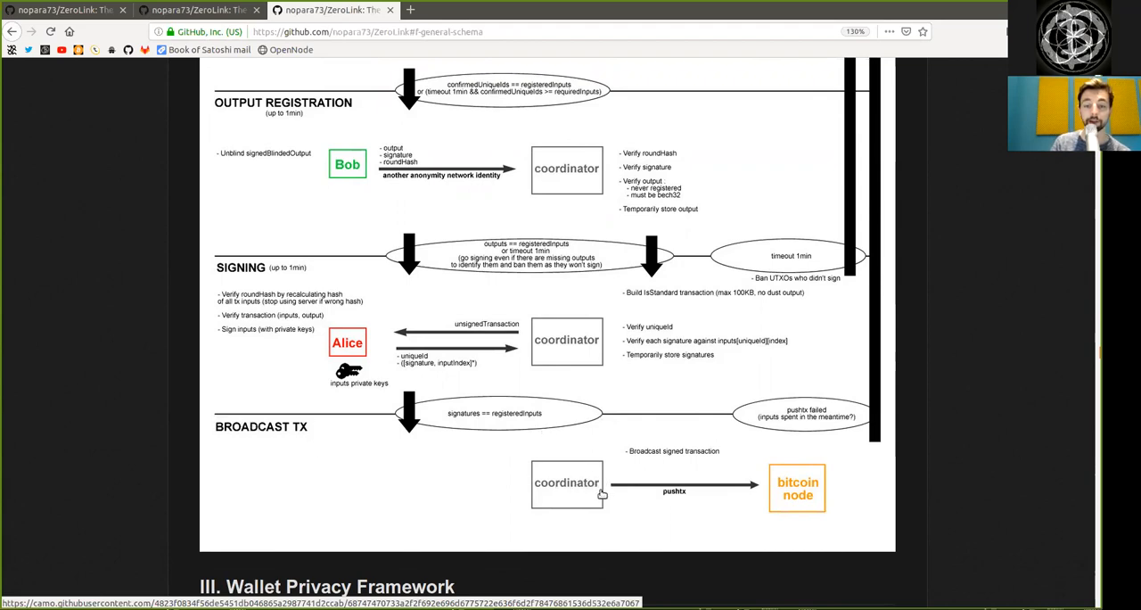
mouse_move(709, 505)
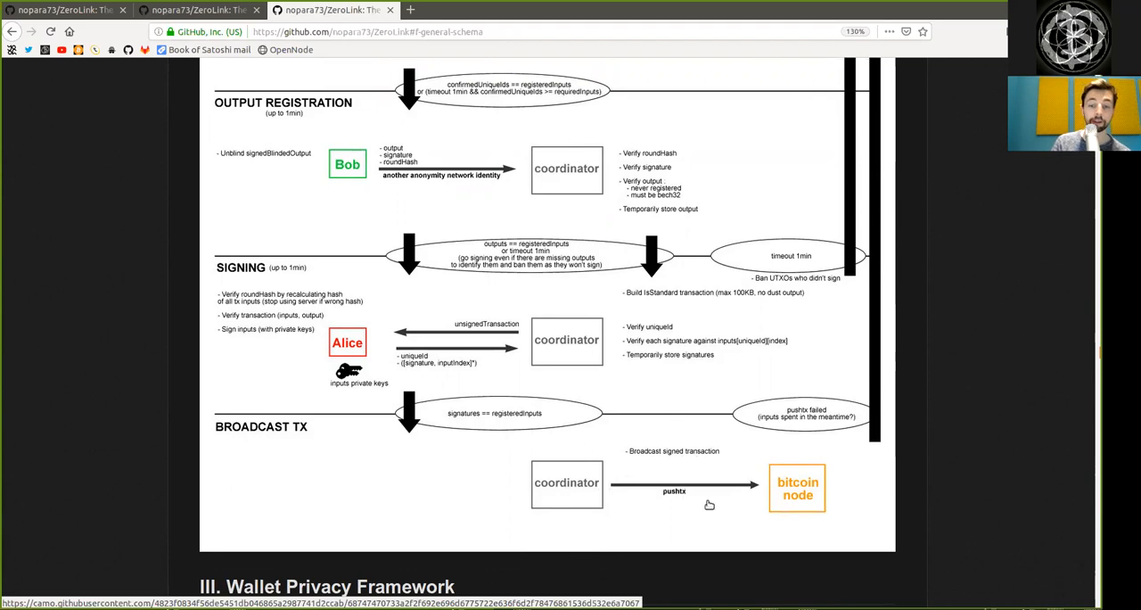
mouse_move(820, 501)
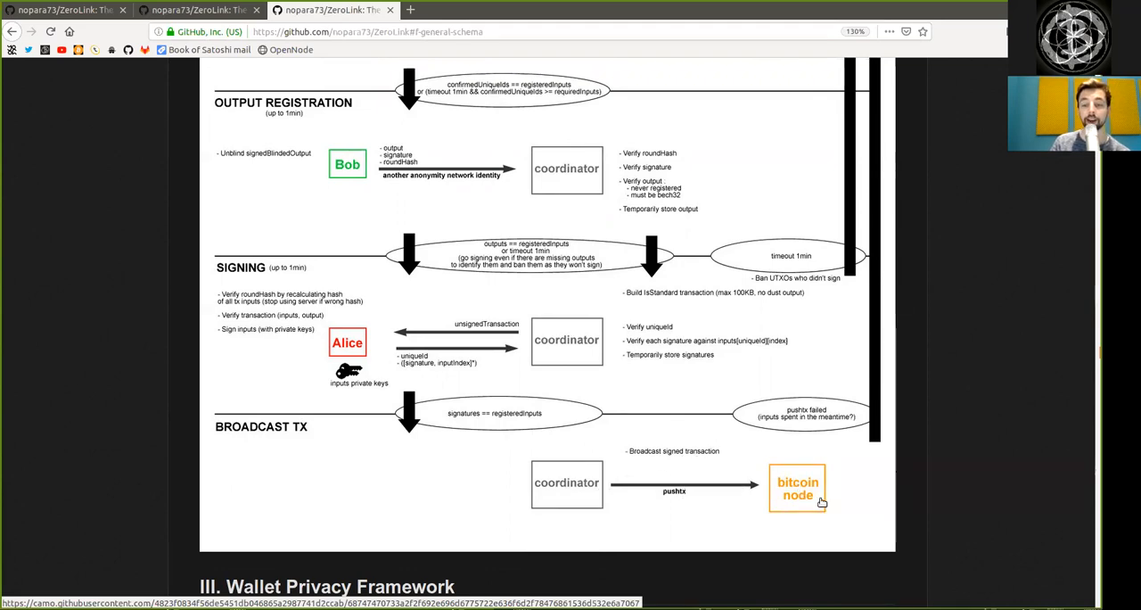
mouse_move(798, 428)
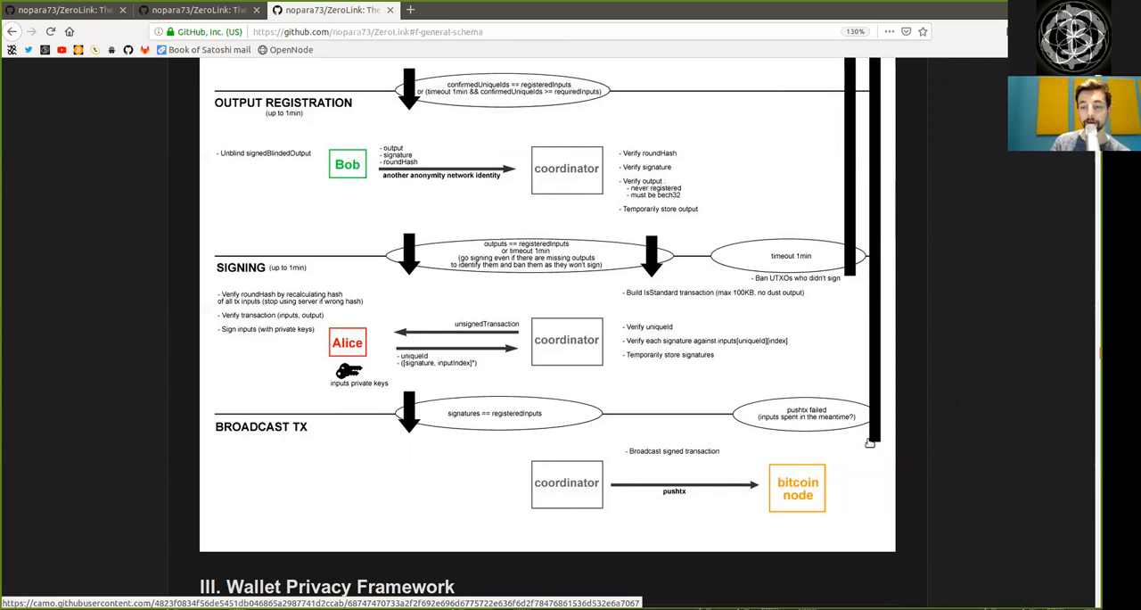
Step: Return to the README top with the Bitcoin Fungibility Framework title and logo
scroll("down", 3)
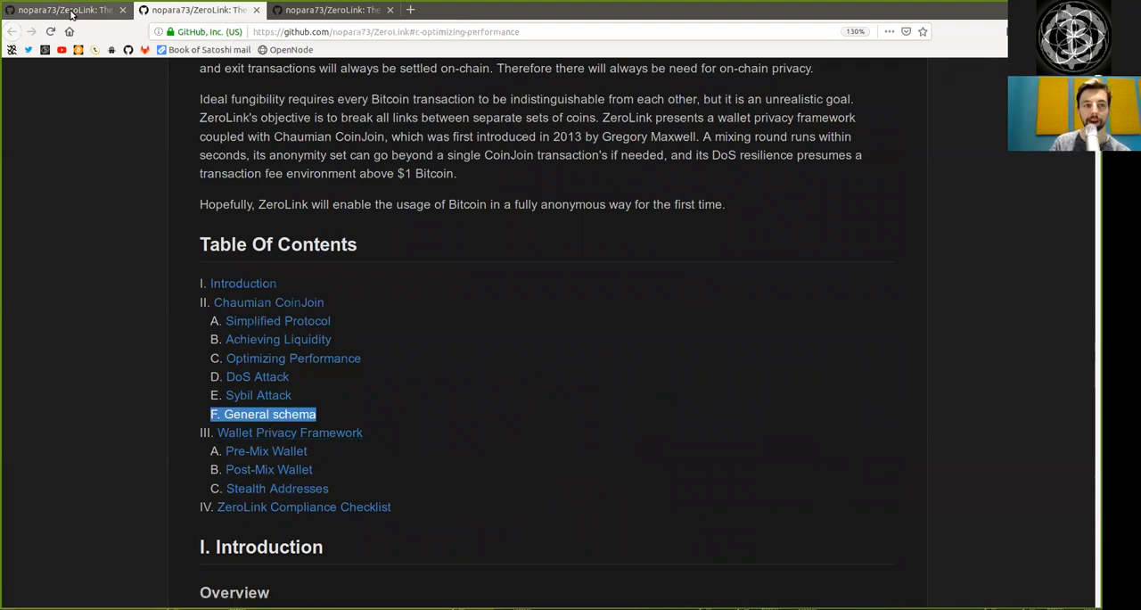
scroll("up", 3)
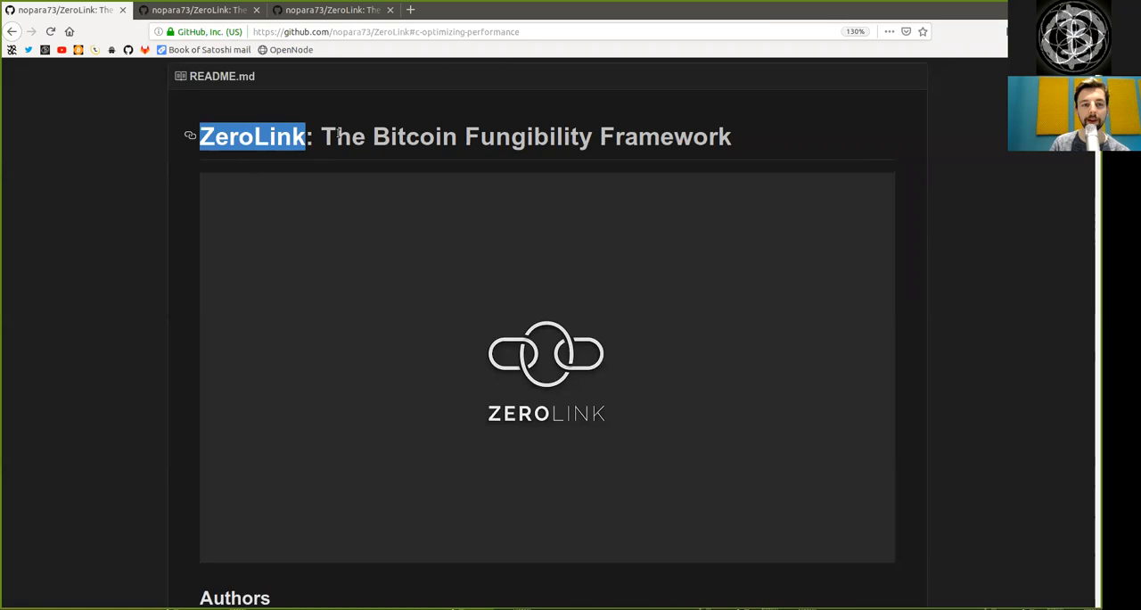